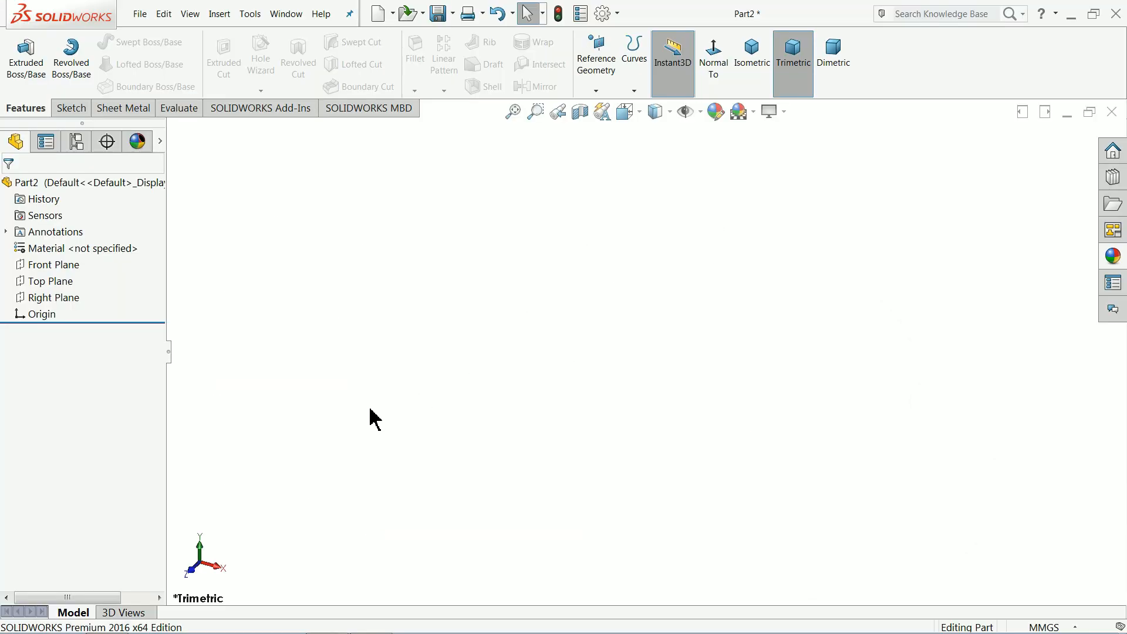
- Start a new sketch on the Front Plane of the empty part
{"action": "left_click", "coordinate": [52, 265]}
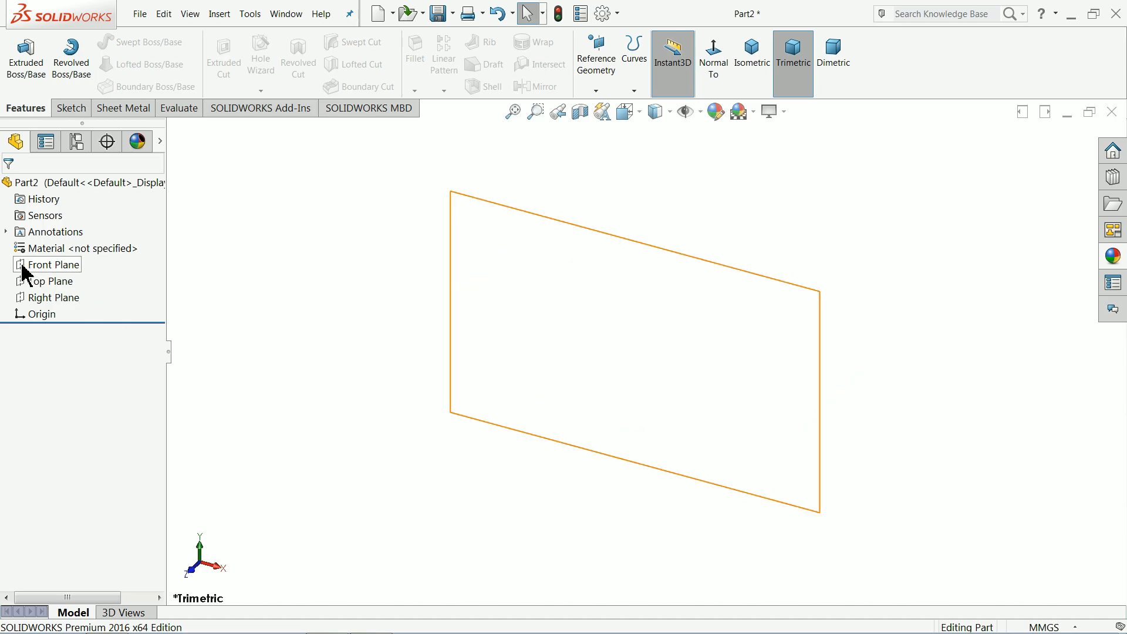
{"action": "left_click", "coordinate": [52, 265]}
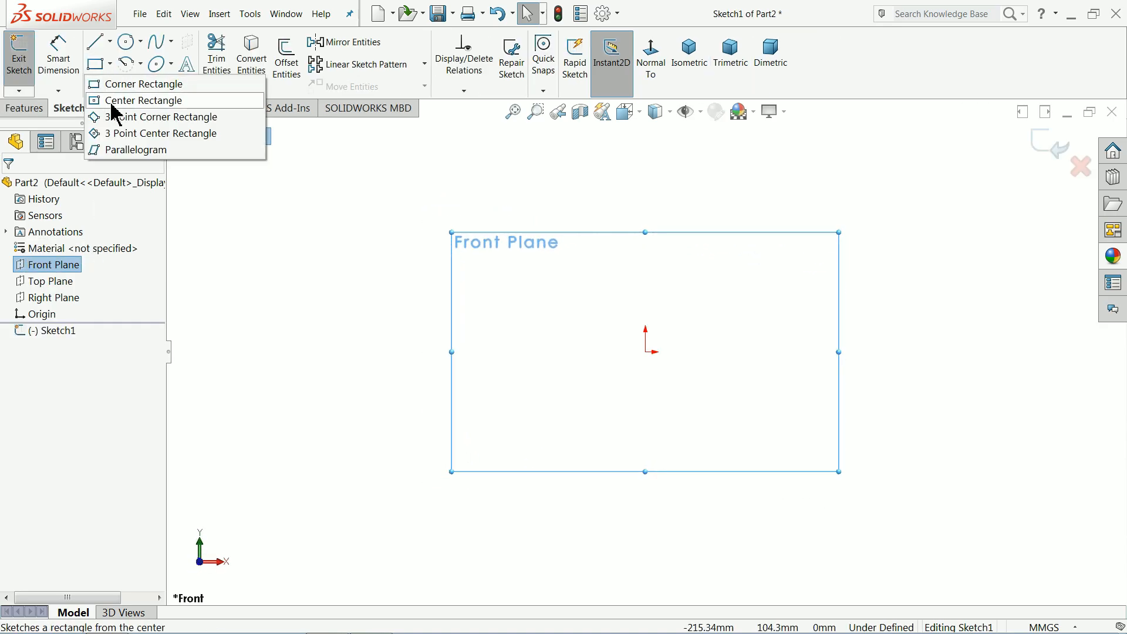
- Draw a centre rectangle on the origin and dimension it 78 wide by 70 tall
{"action": "left_click", "coordinate": [146, 100]}
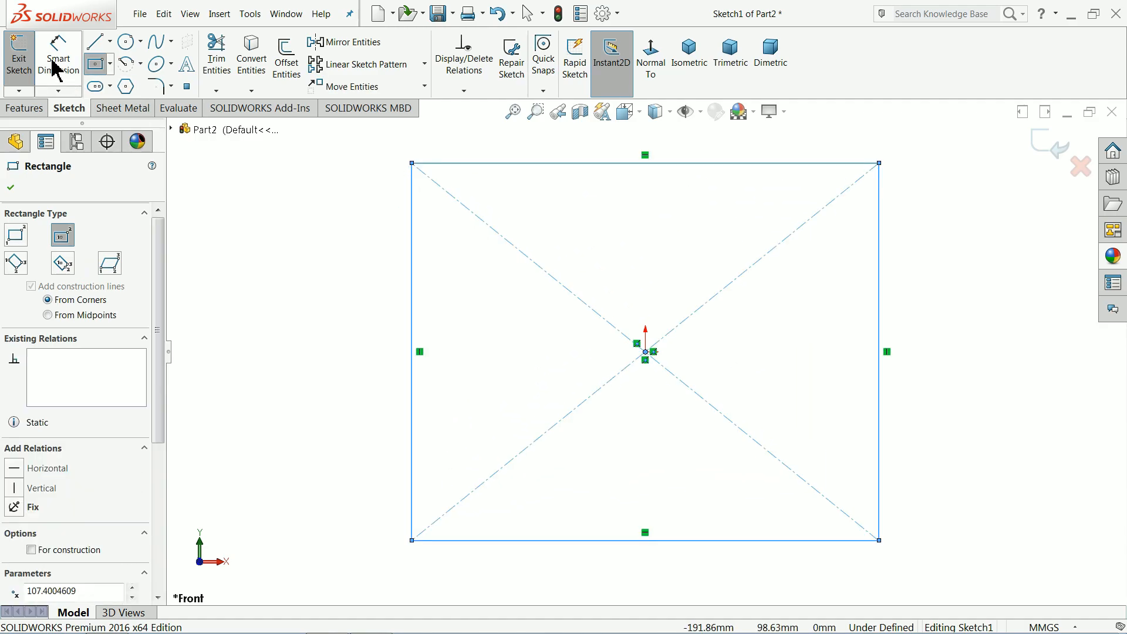
{"action": "left_click", "coordinate": [58, 57]}
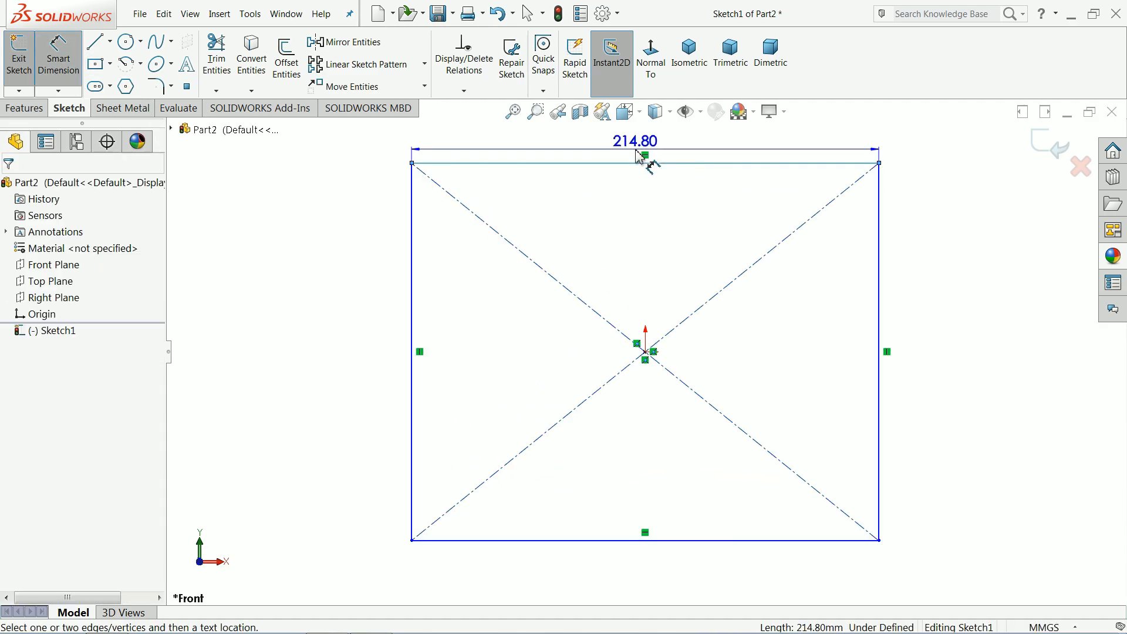
{"action": "left_click", "coordinate": [637, 156]}
{"action": "type", "text": "70"}
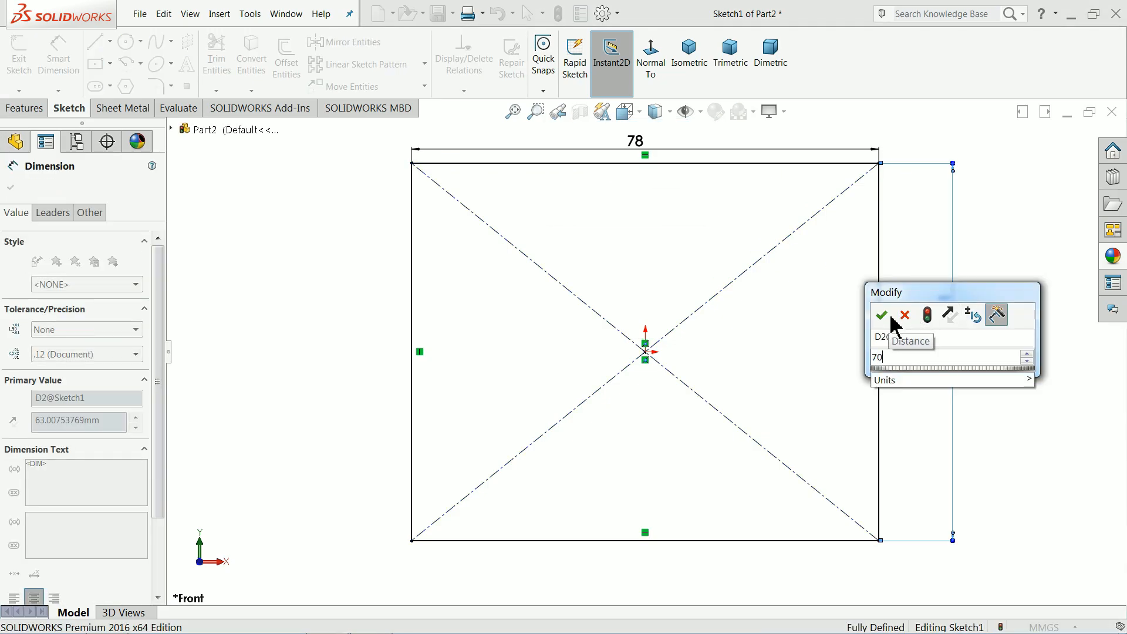
{"action": "left_click", "coordinate": [881, 315]}
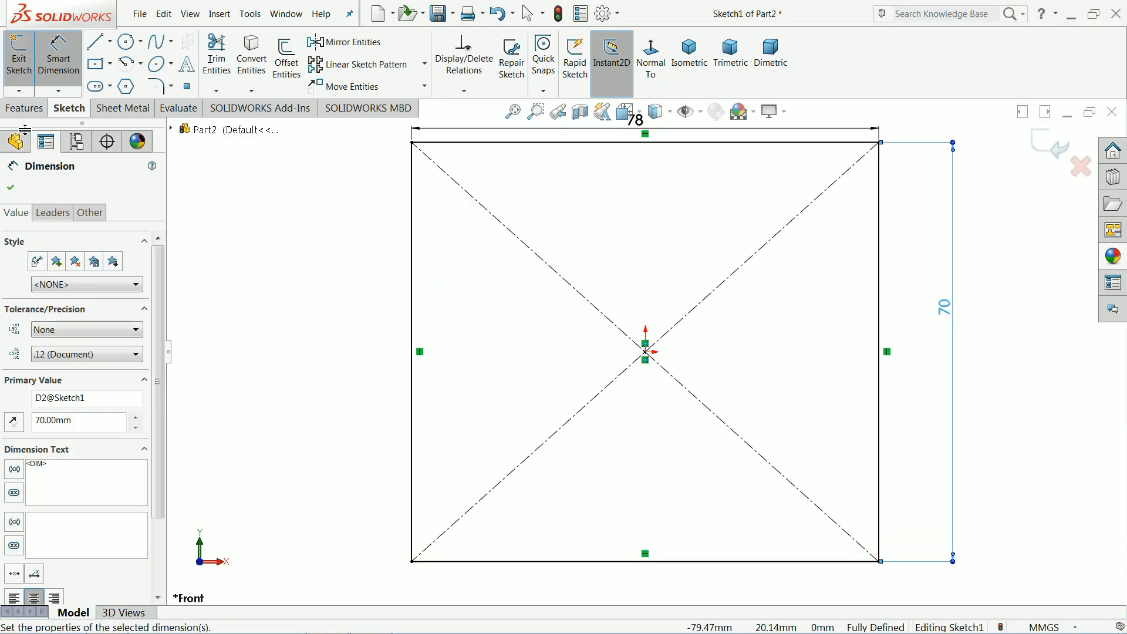
{"action": "left_click", "coordinate": [24, 58]}
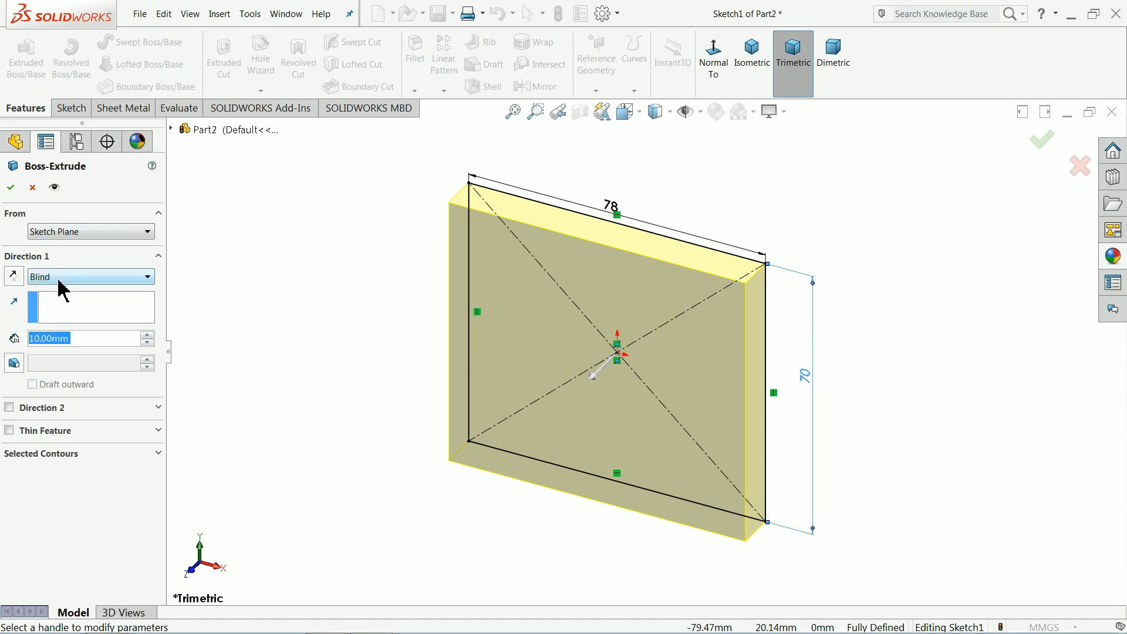
- Extrude the rectangle 24 mm with Mid Plane direction to form the base block
{"action": "left_click", "coordinate": [91, 276]}
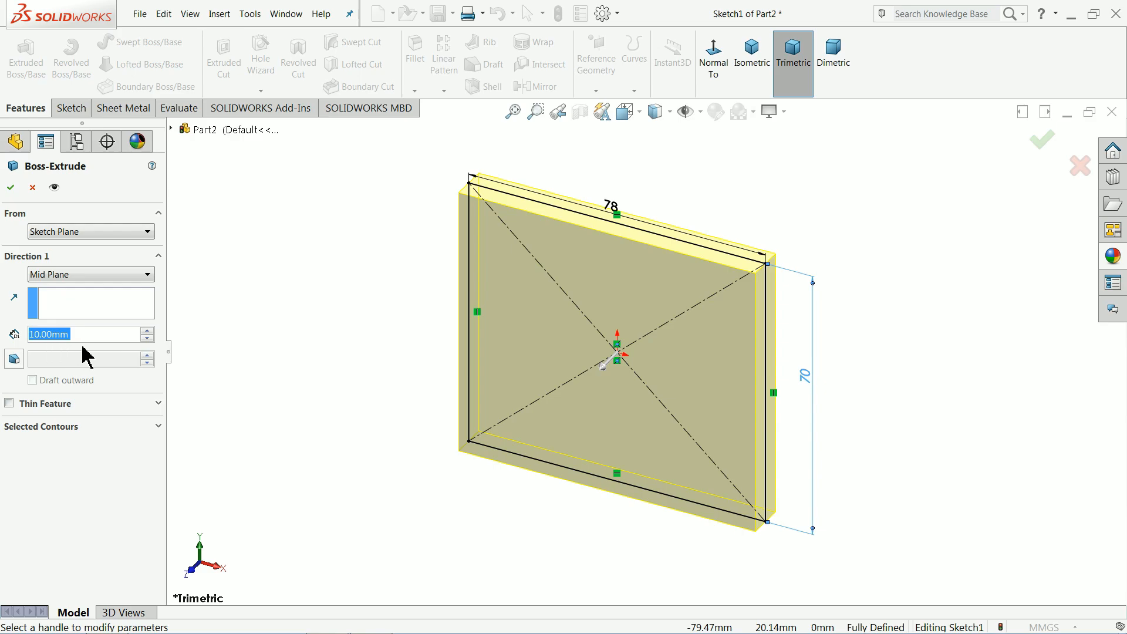
{"action": "type", "text": "2"}
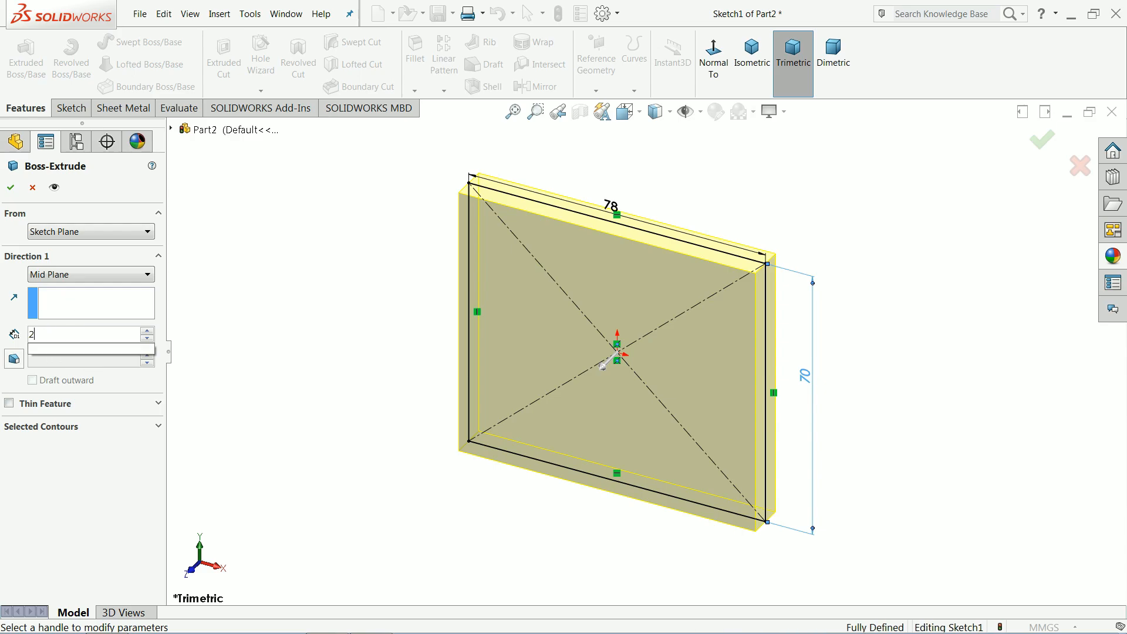
{"action": "type", "text": "24.00mm"}
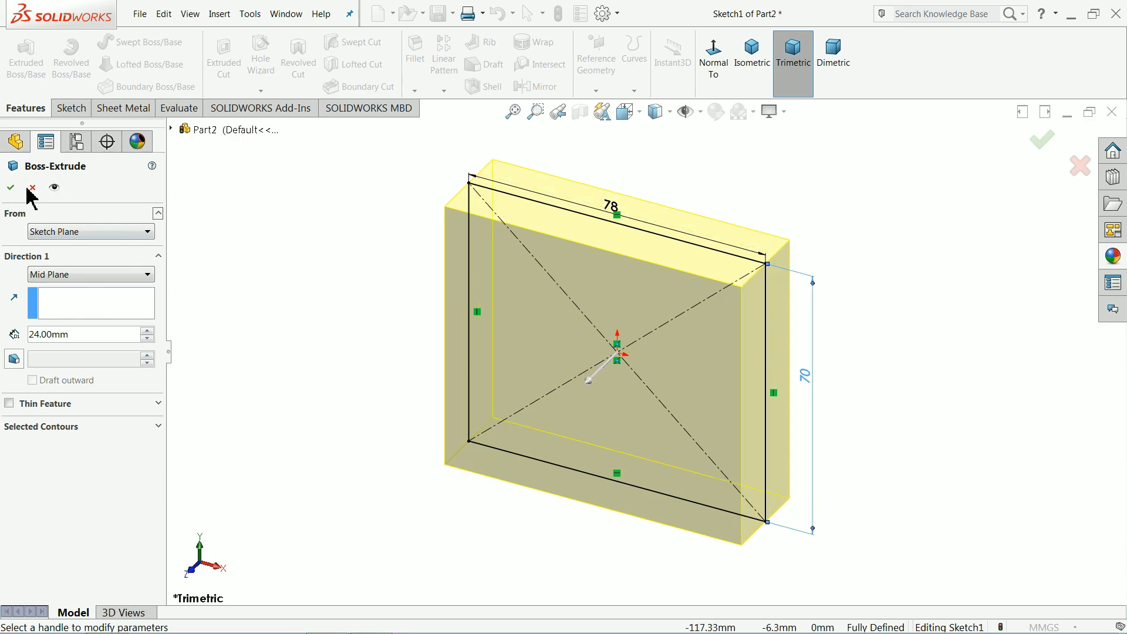
{"action": "left_click", "coordinate": [10, 188]}
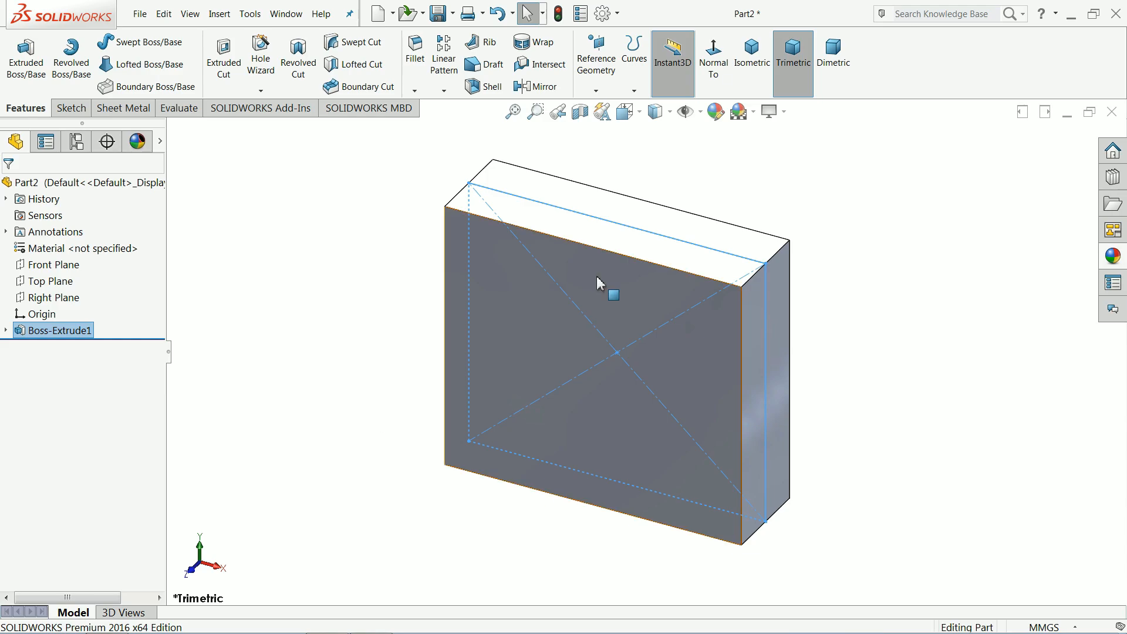
{"action": "mouse_move", "coordinate": [308, 350]}
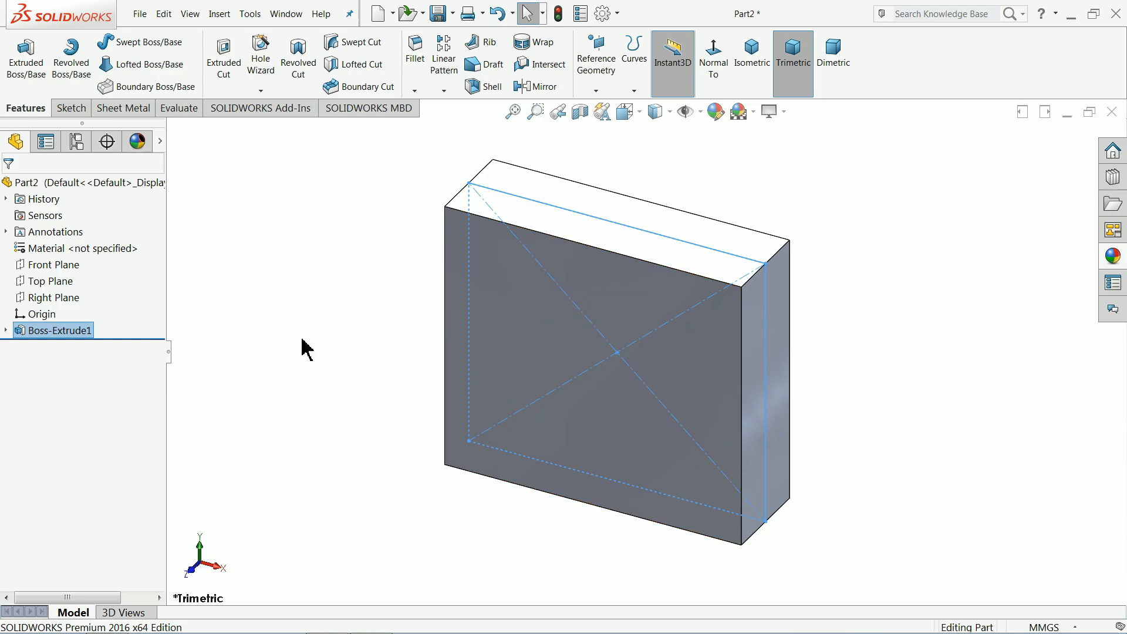
{"action": "mouse_move", "coordinate": [407, 244]}
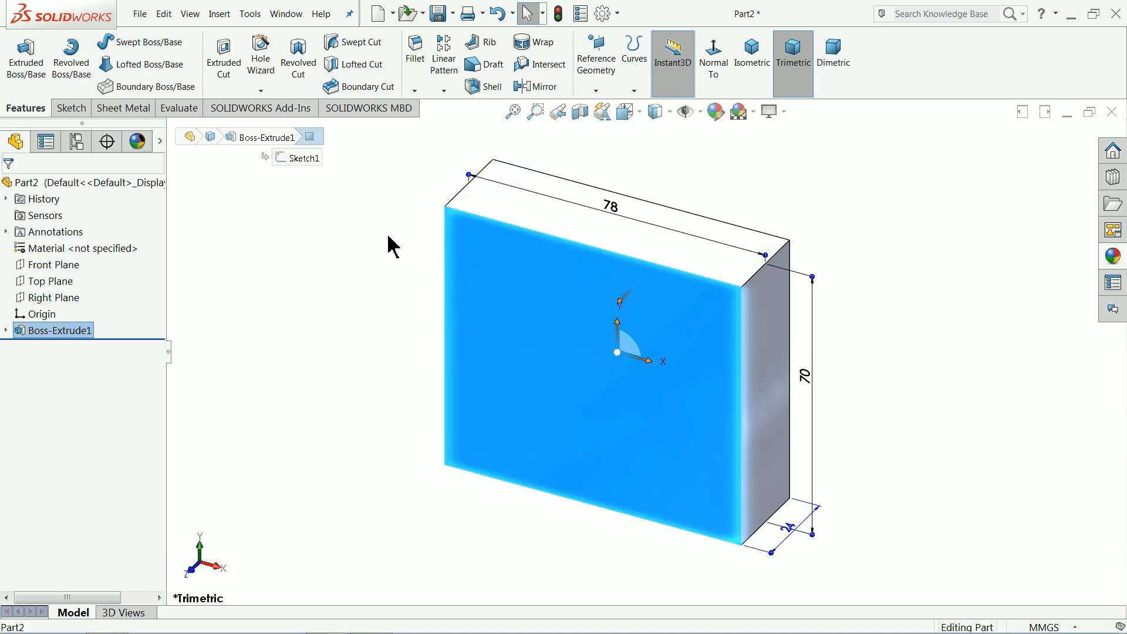
{"action": "mouse_move", "coordinate": [261, 55]}
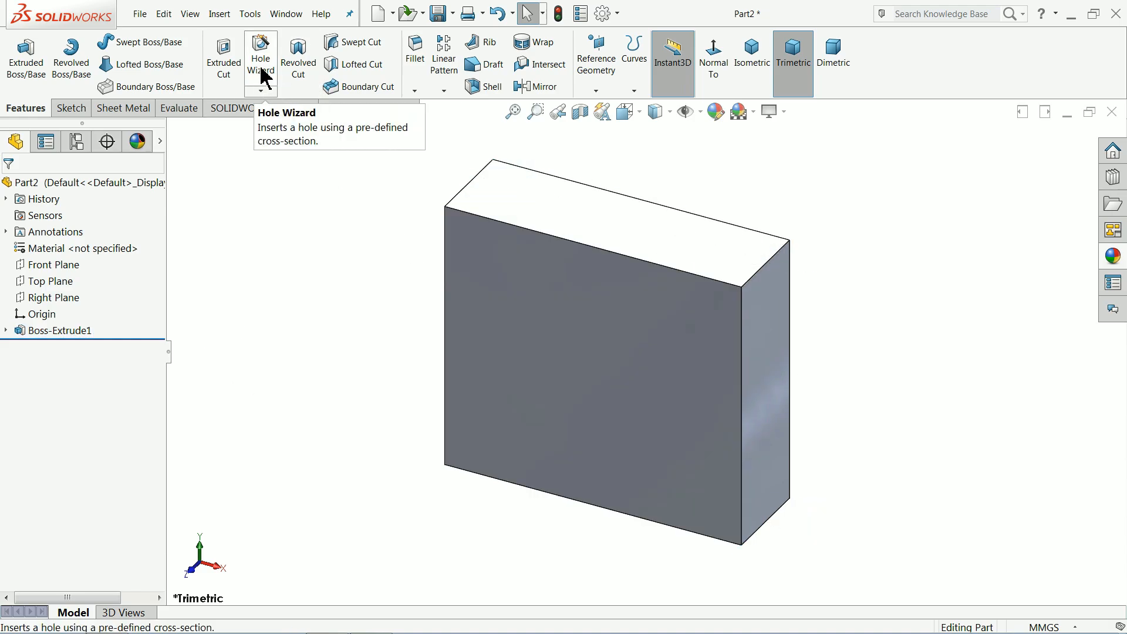
{"action": "mouse_move", "coordinate": [285, 138]}
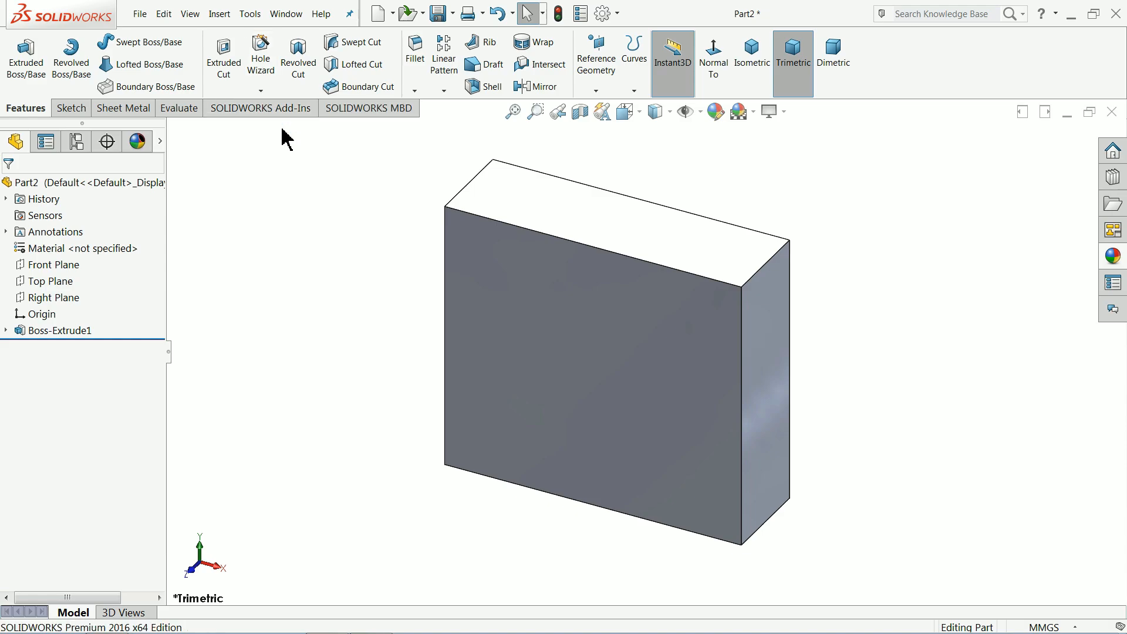
- View the block's top face normal-to and start a Hole Wizard hole on it
{"action": "left_click", "coordinate": [59, 330]}
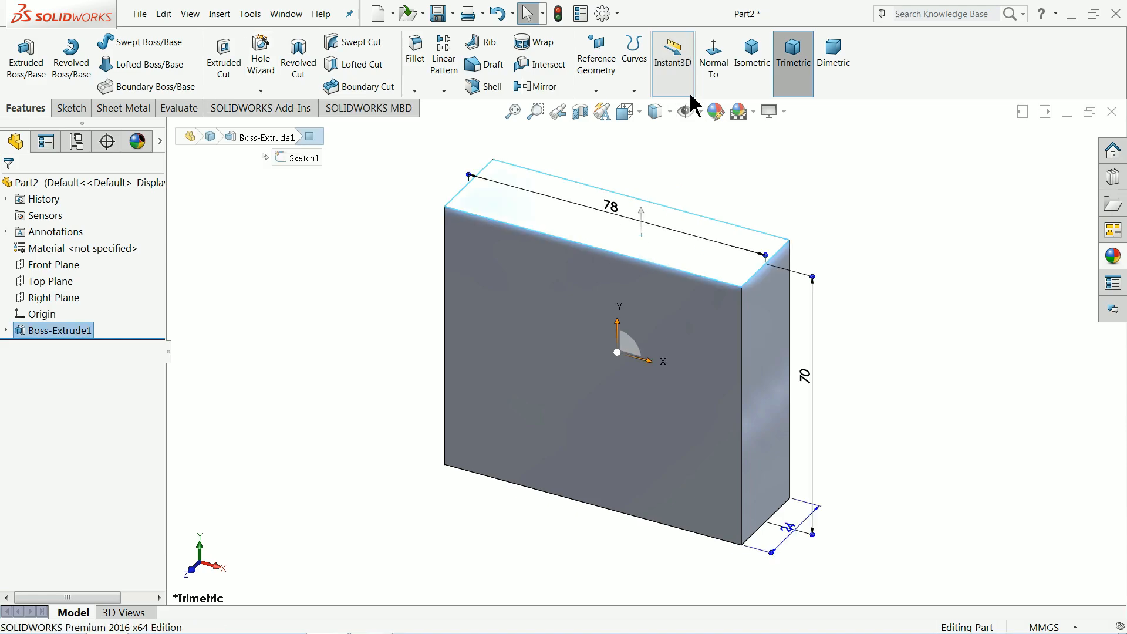
{"action": "left_click", "coordinate": [713, 58]}
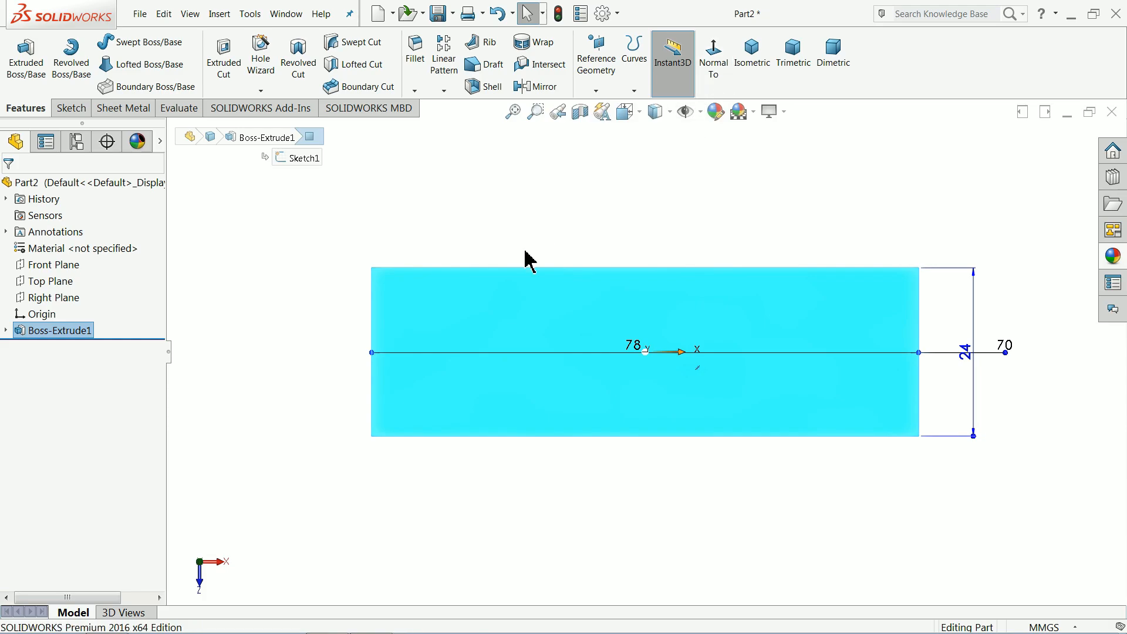
{"action": "left_click", "coordinate": [261, 56]}
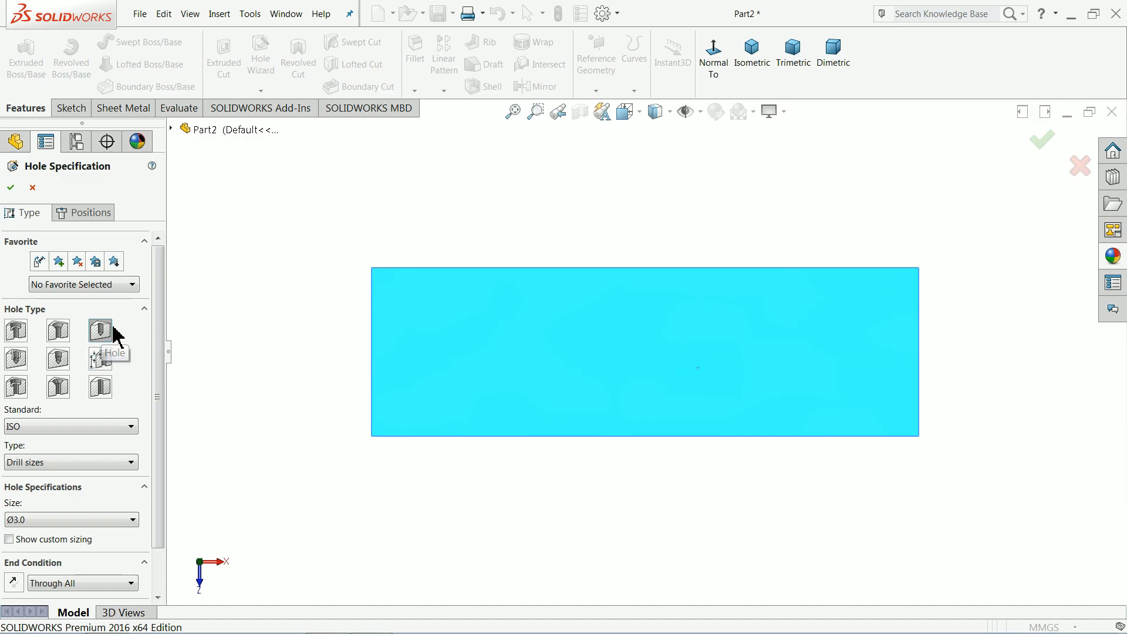
- Size the hole Ø17.0 with a Blind end condition and 25 mm depth
{"action": "scroll", "scroll_direction": "down", "scroll_amount": 3}
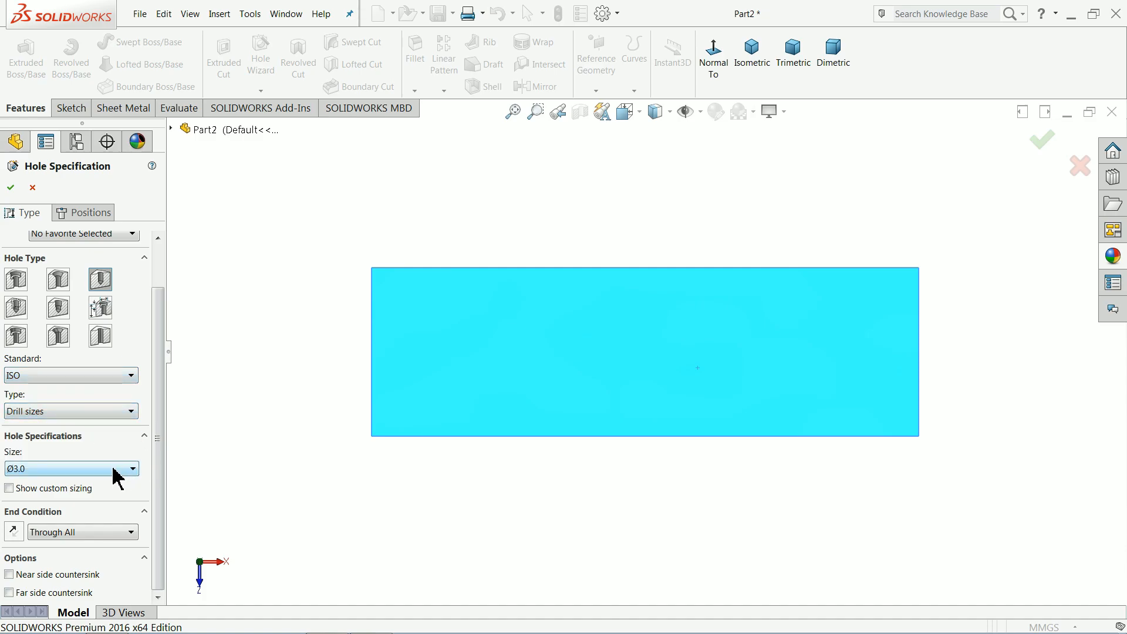
{"action": "left_click", "coordinate": [133, 468]}
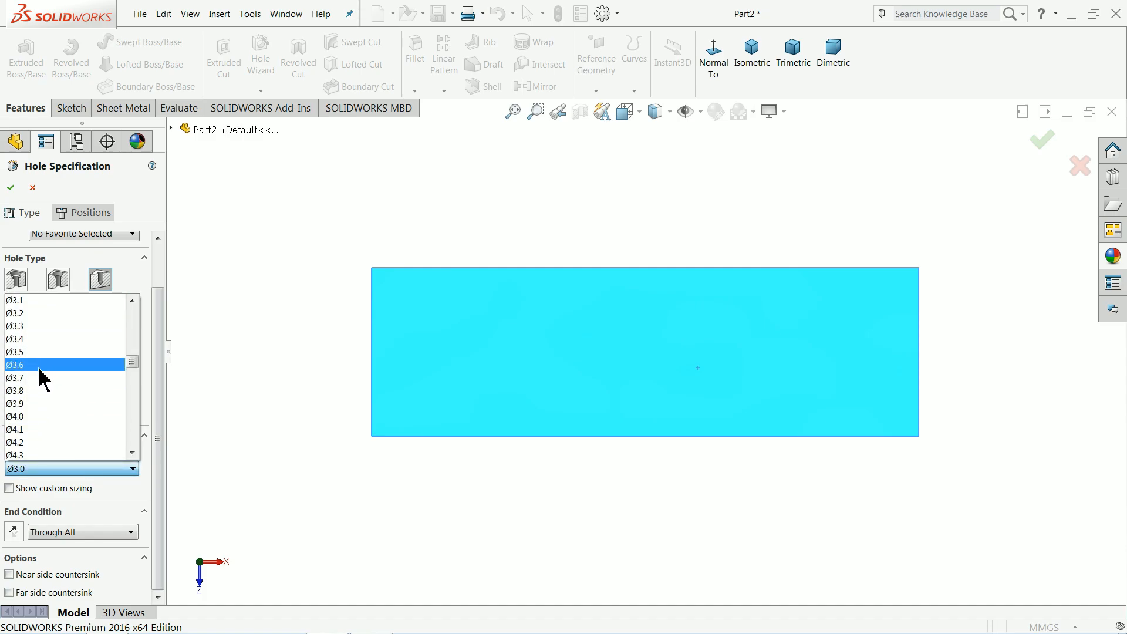
{"action": "scroll", "scroll_direction": "down", "scroll_amount": 3}
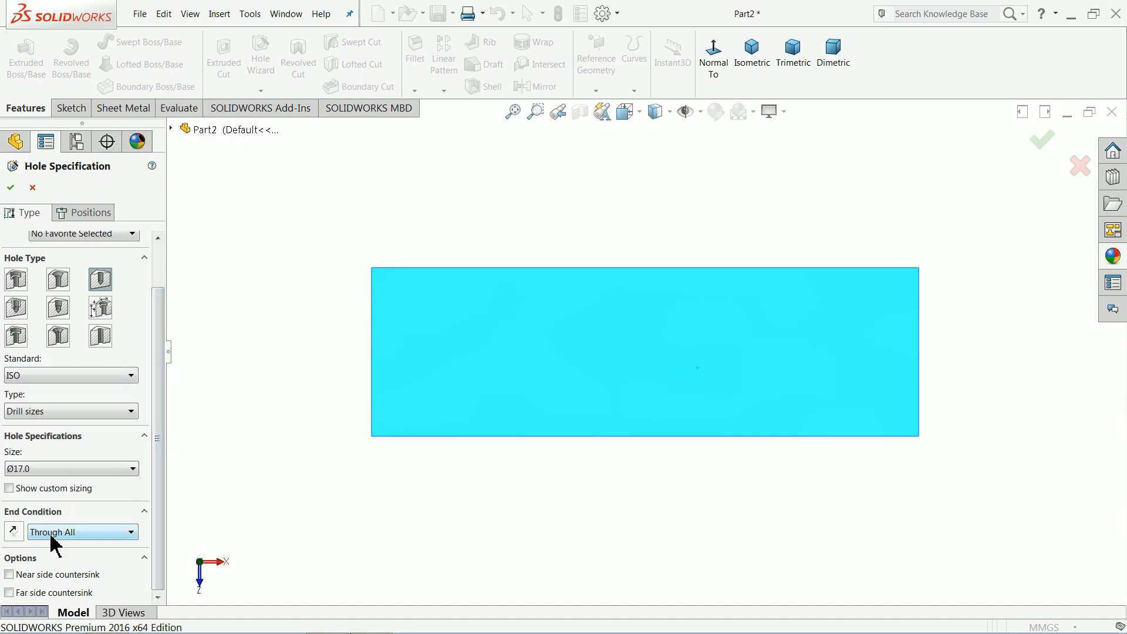
{"action": "left_click", "coordinate": [78, 531]}
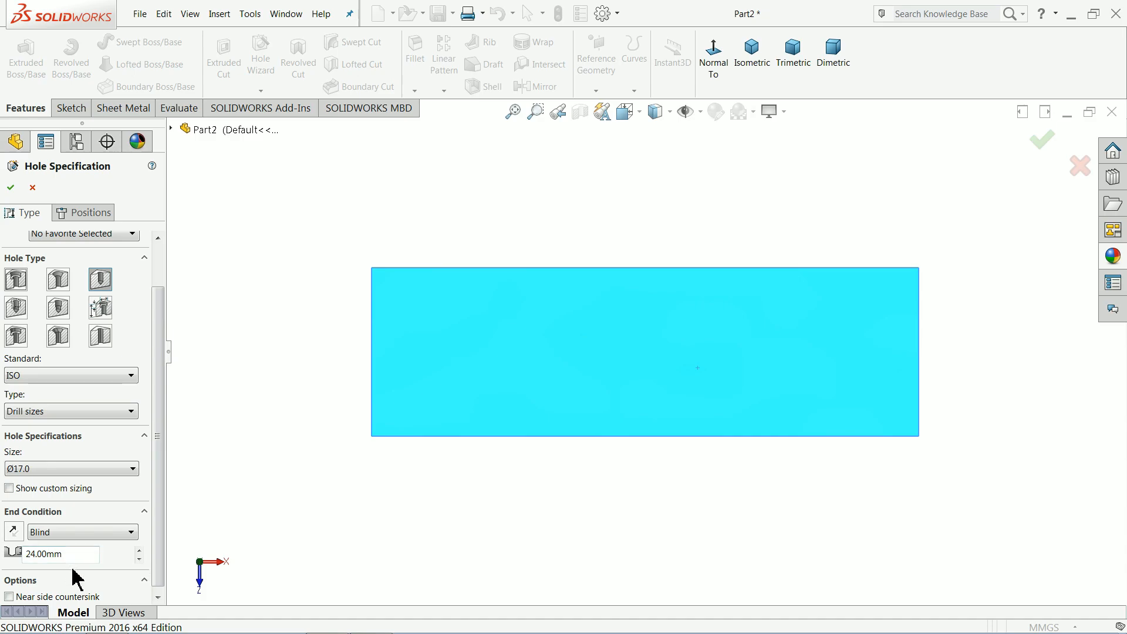
{"action": "triple_click", "coordinate": [50, 554]}
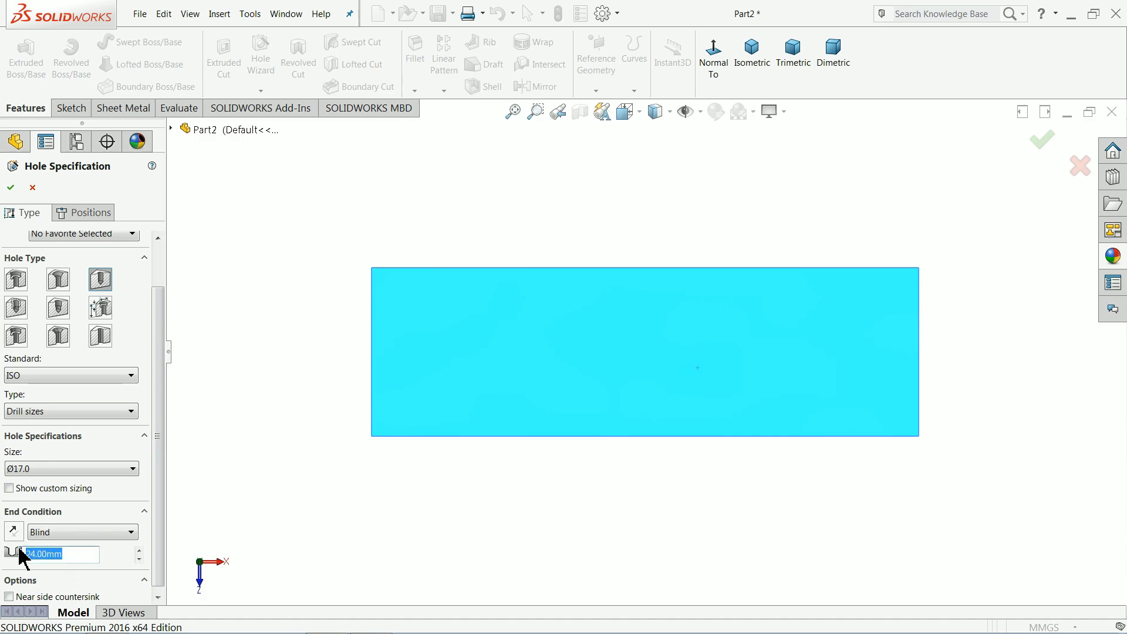
{"action": "type", "text": "25"}
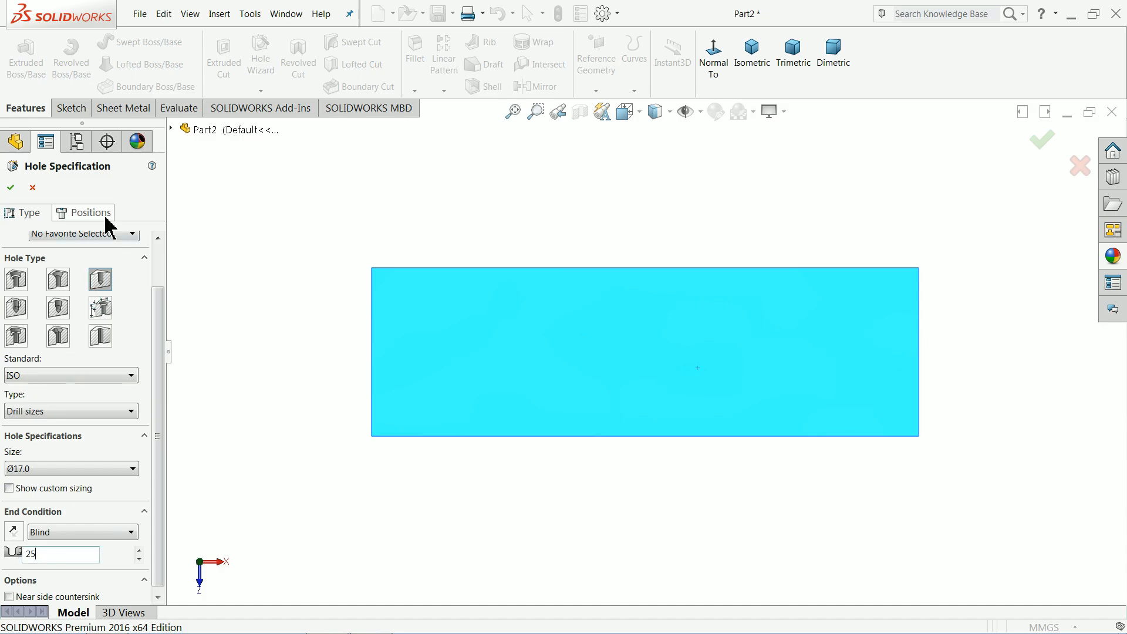
- Position the Ø17 hole at the centre of the top face and finish it
{"action": "left_click", "coordinate": [89, 212]}
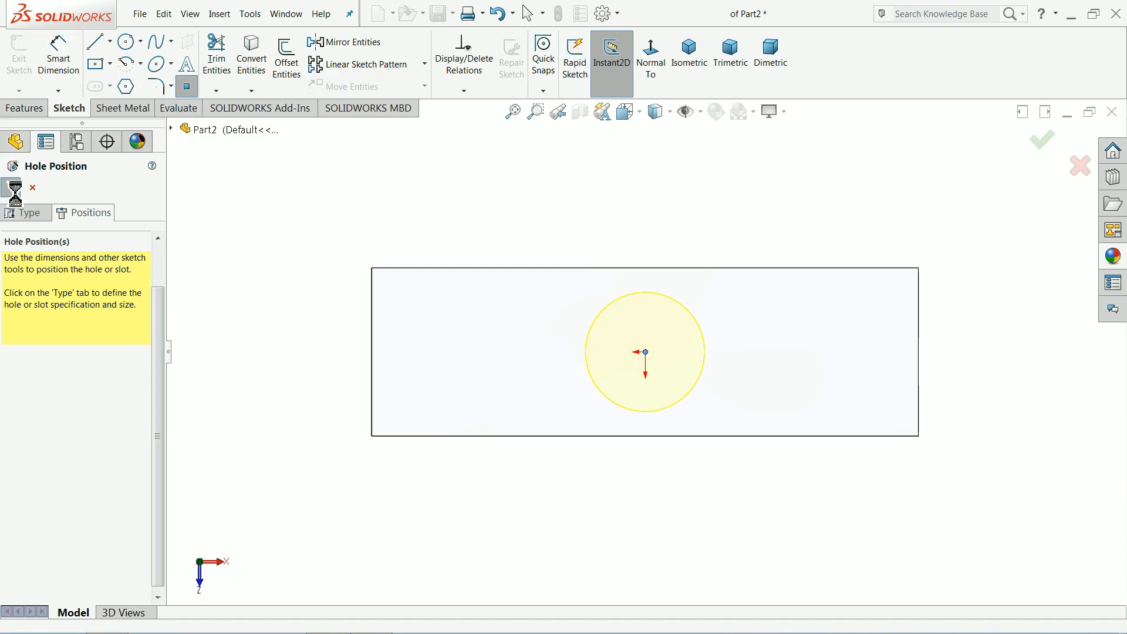
{"action": "left_click", "coordinate": [1040, 138]}
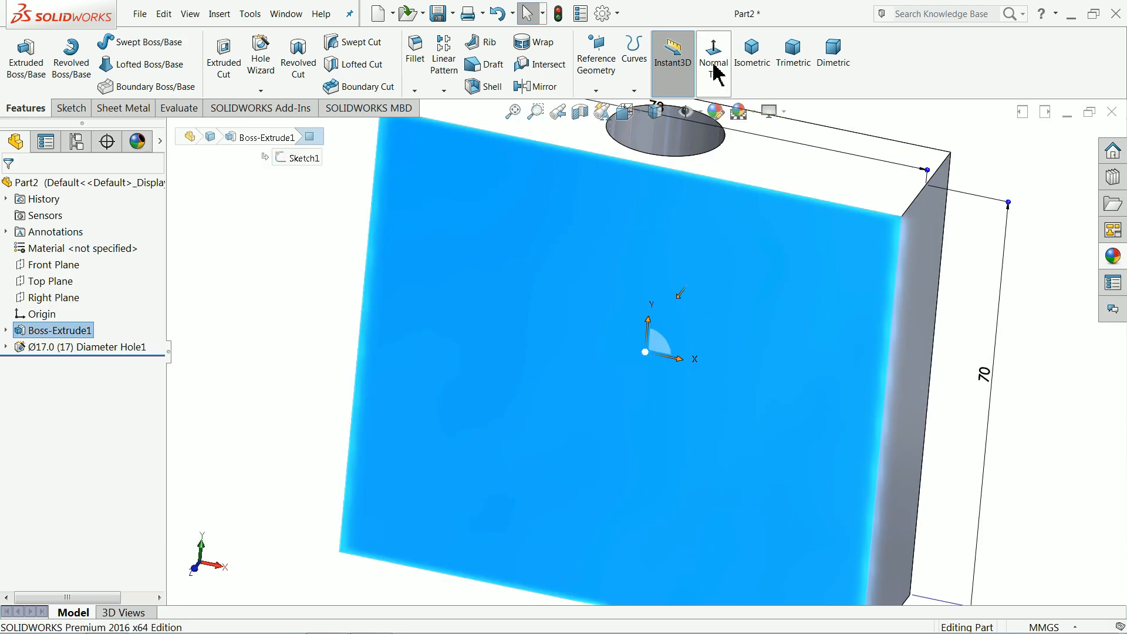
- Define a Ø3.0 drill hole with a Through All end condition on the front face
{"action": "left_click", "coordinate": [713, 64]}
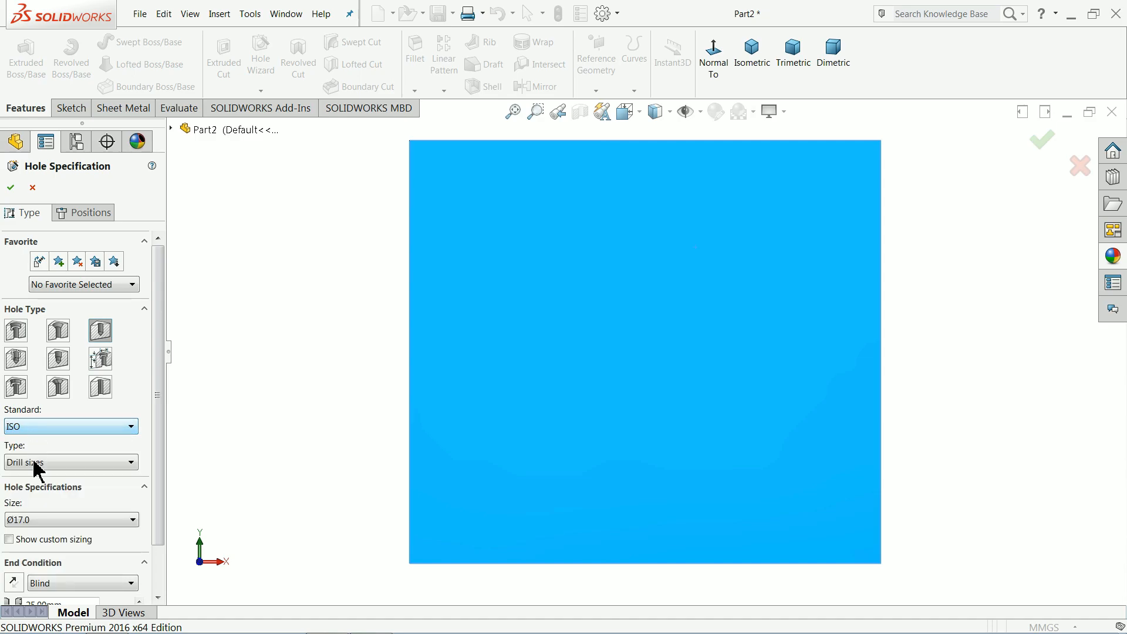
{"action": "left_click", "coordinate": [69, 463]}
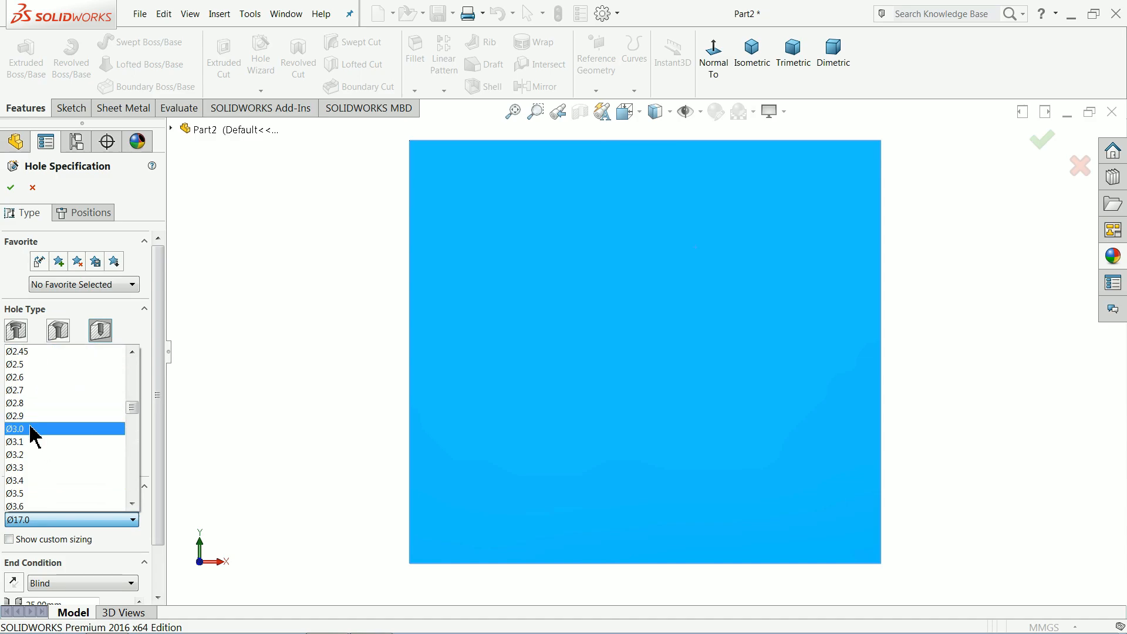
{"action": "left_click", "coordinate": [15, 429]}
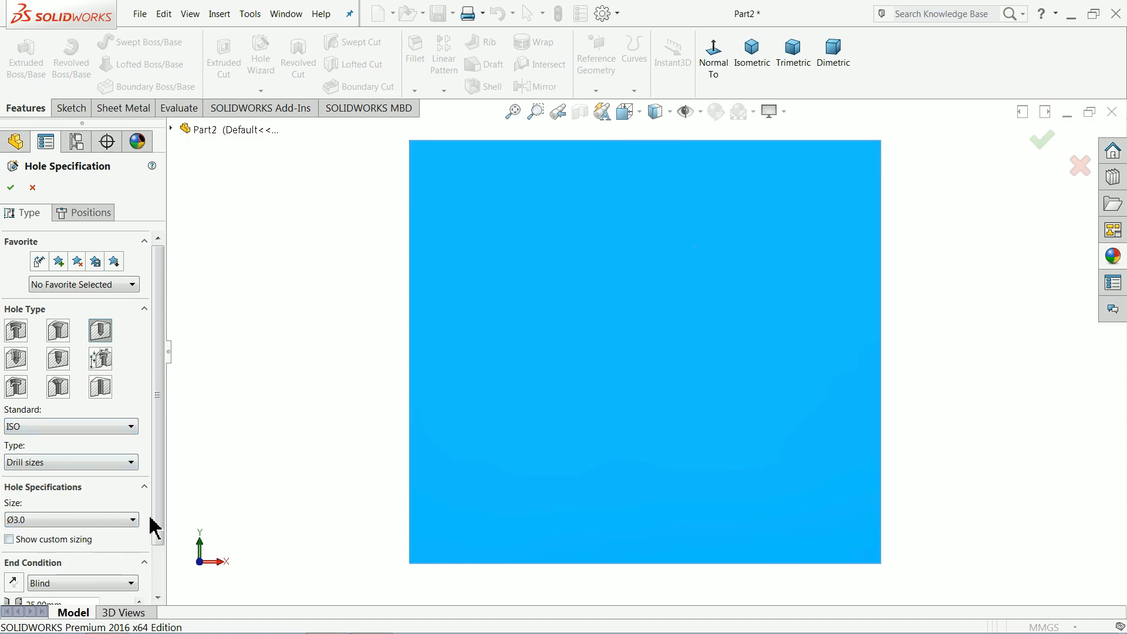
{"action": "left_click", "coordinate": [81, 527]}
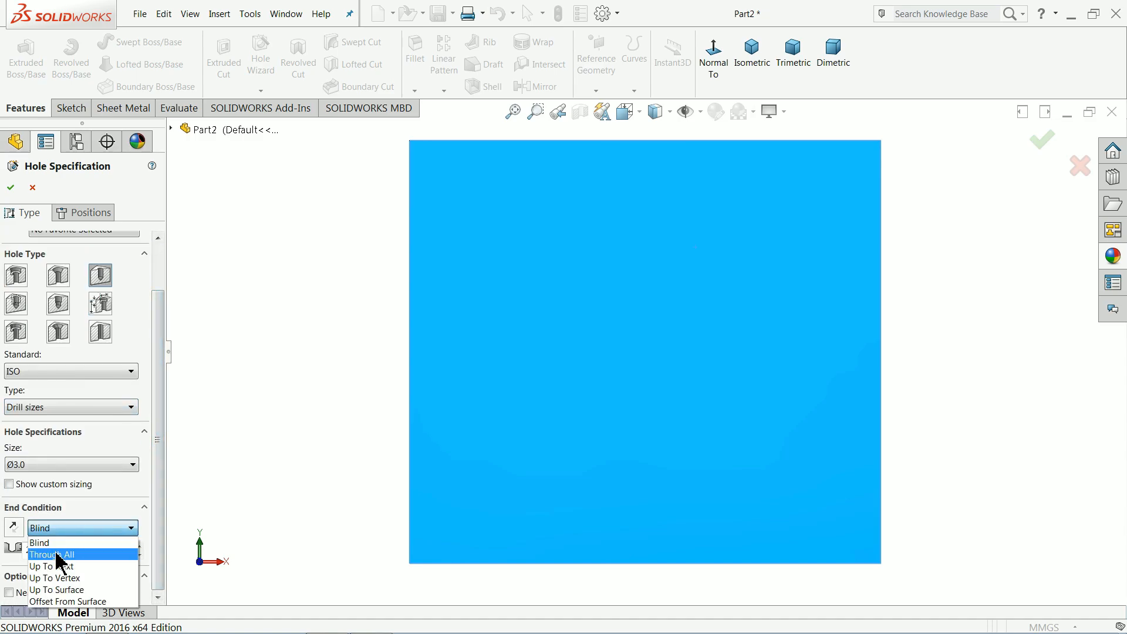
{"action": "left_click", "coordinate": [84, 212]}
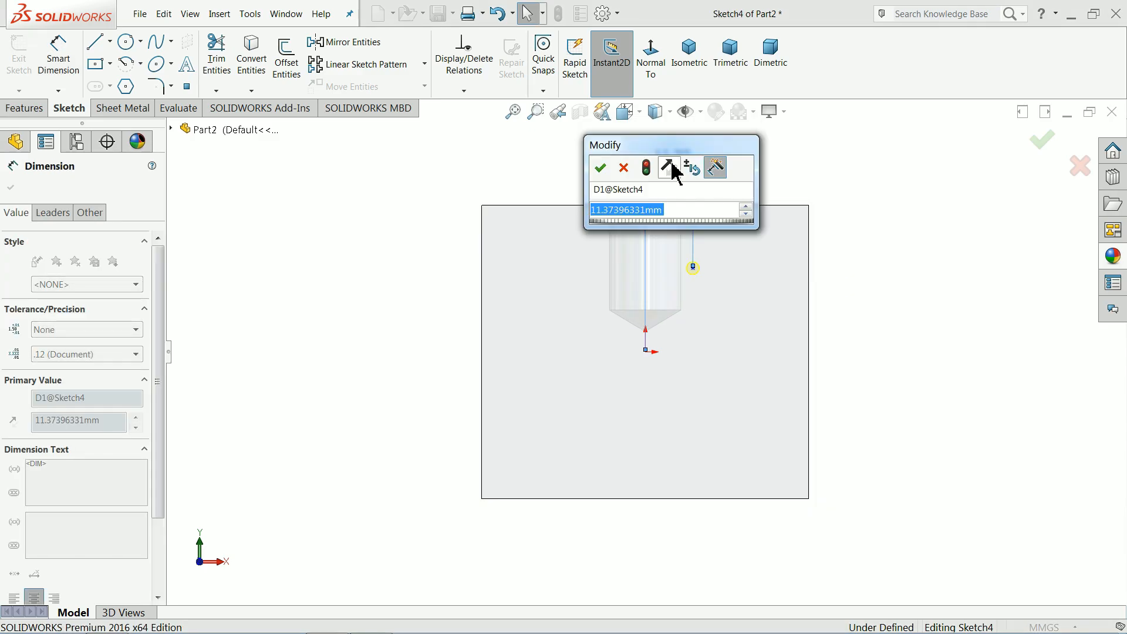
- Position the Ø3.0 hole 8.50 mm off the large hole centre and 12 mm below the top edge, and finish it
{"action": "left_click", "coordinate": [600, 167]}
{"action": "type", "text": "12"}
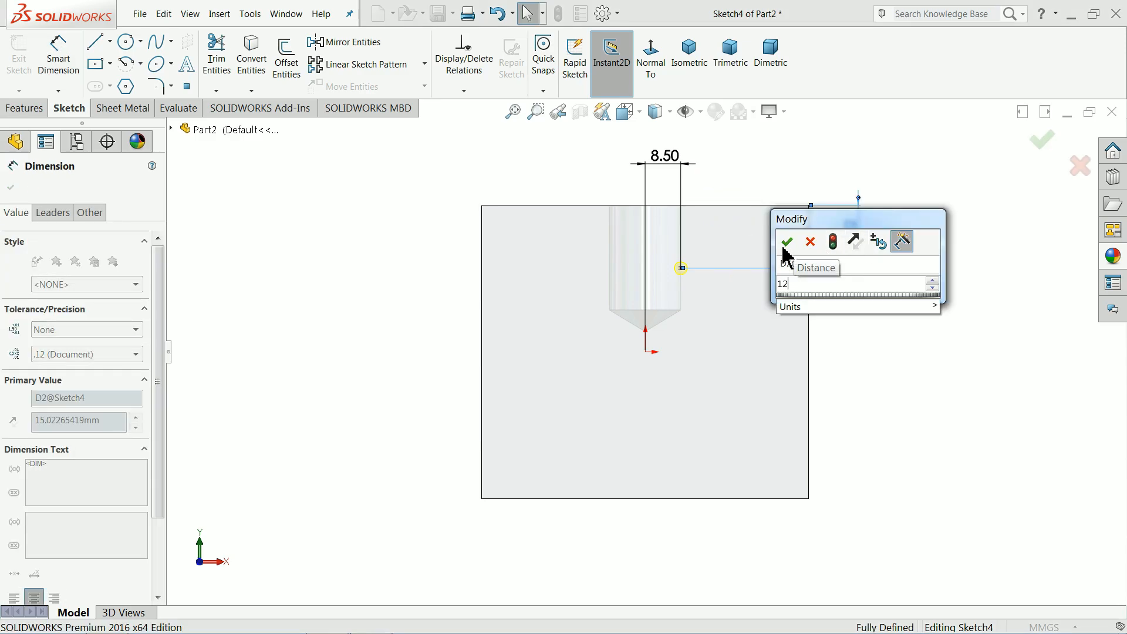
{"action": "left_click", "coordinate": [787, 242]}
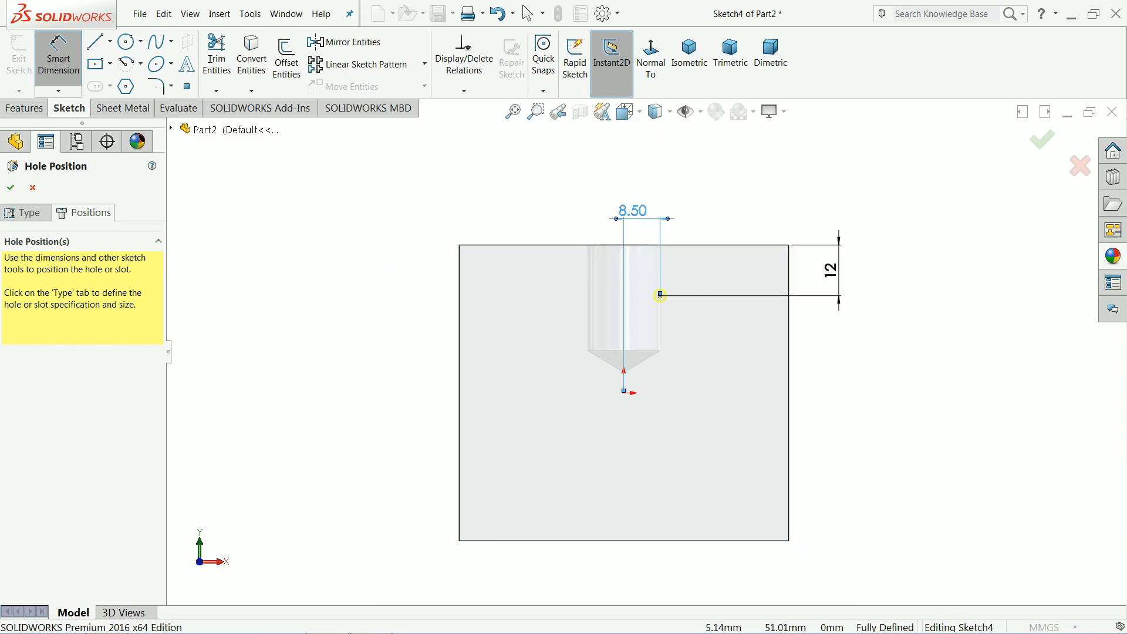
{"action": "left_click", "coordinate": [631, 211]}
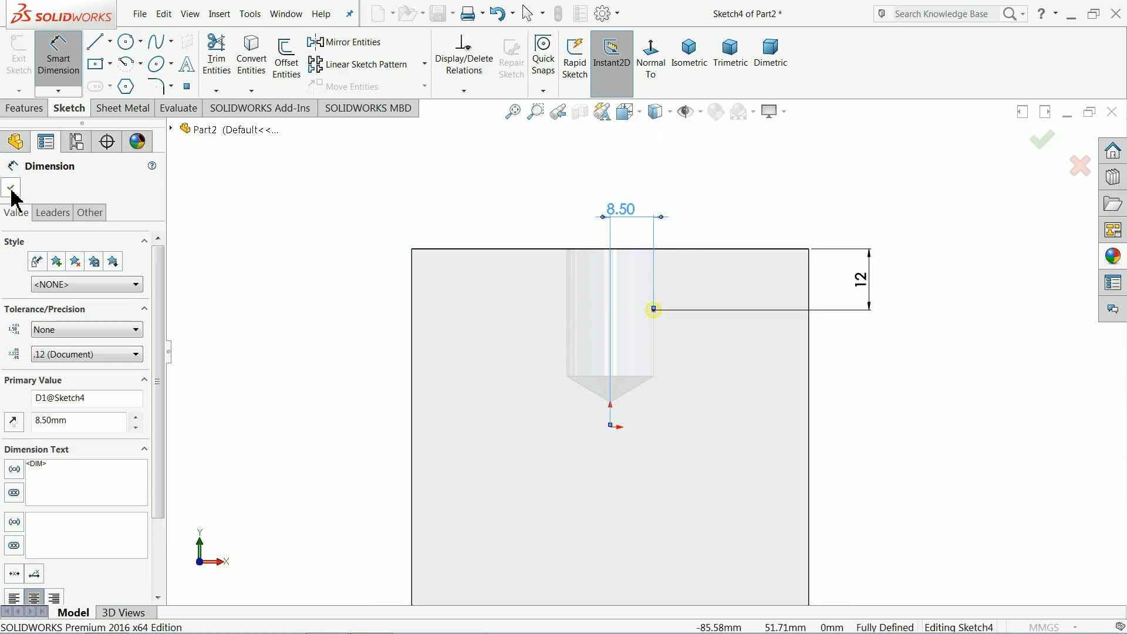
{"action": "left_click", "coordinate": [11, 189]}
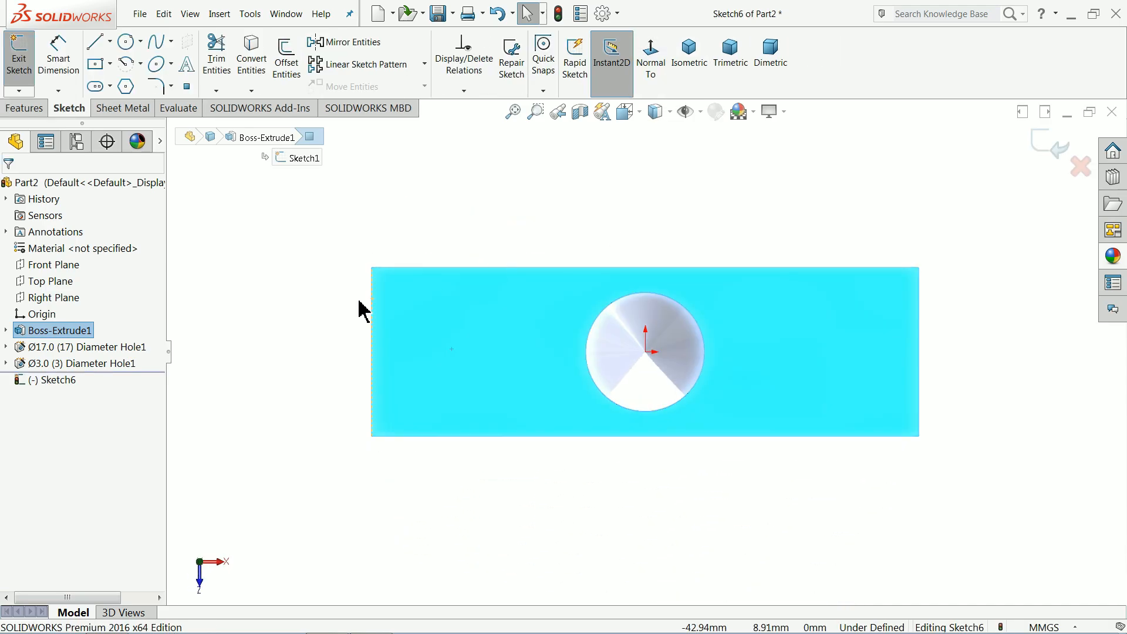
{"action": "mouse_move", "coordinate": [328, 353]}
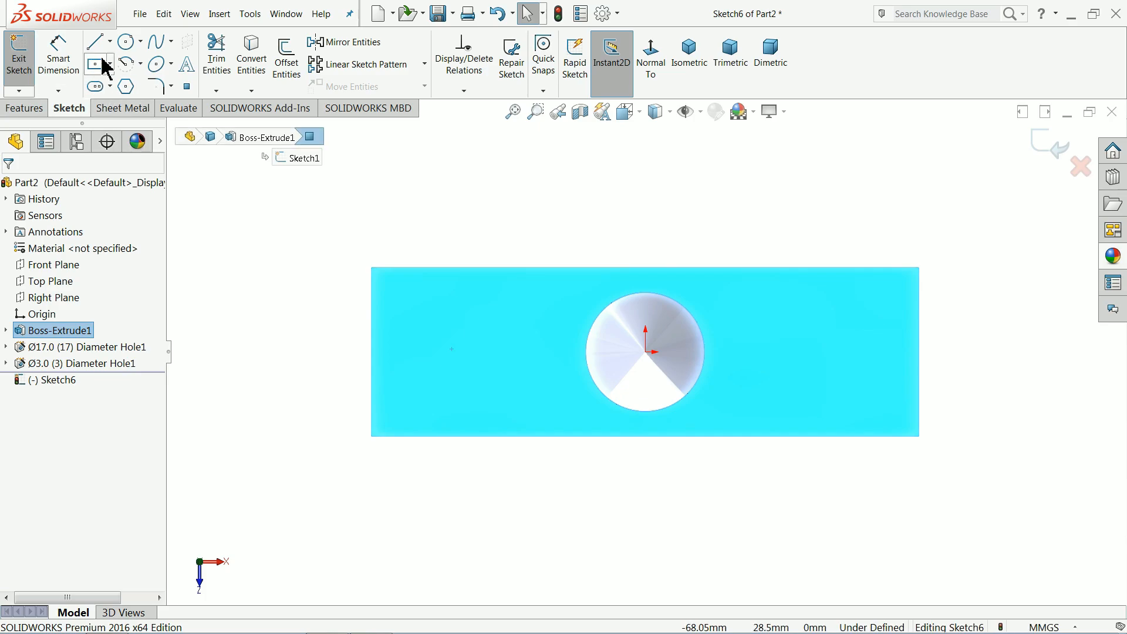
- Draw a 47.80 mm horizontal construction line left from the large hole's centre
{"action": "left_click", "coordinate": [109, 42]}
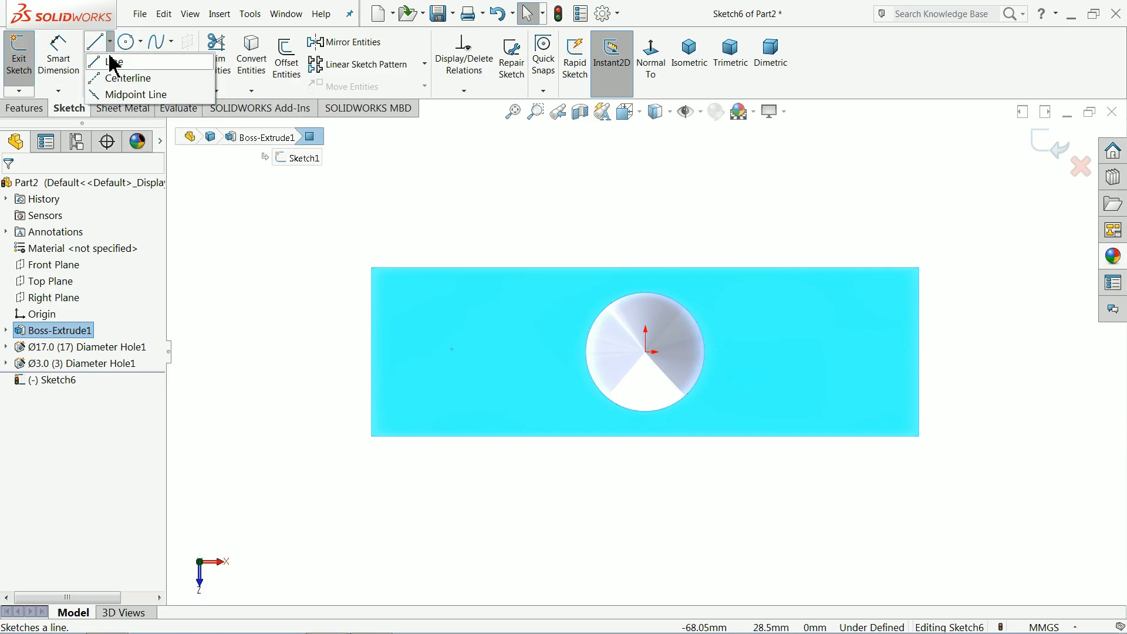
{"action": "left_click", "coordinate": [117, 62]}
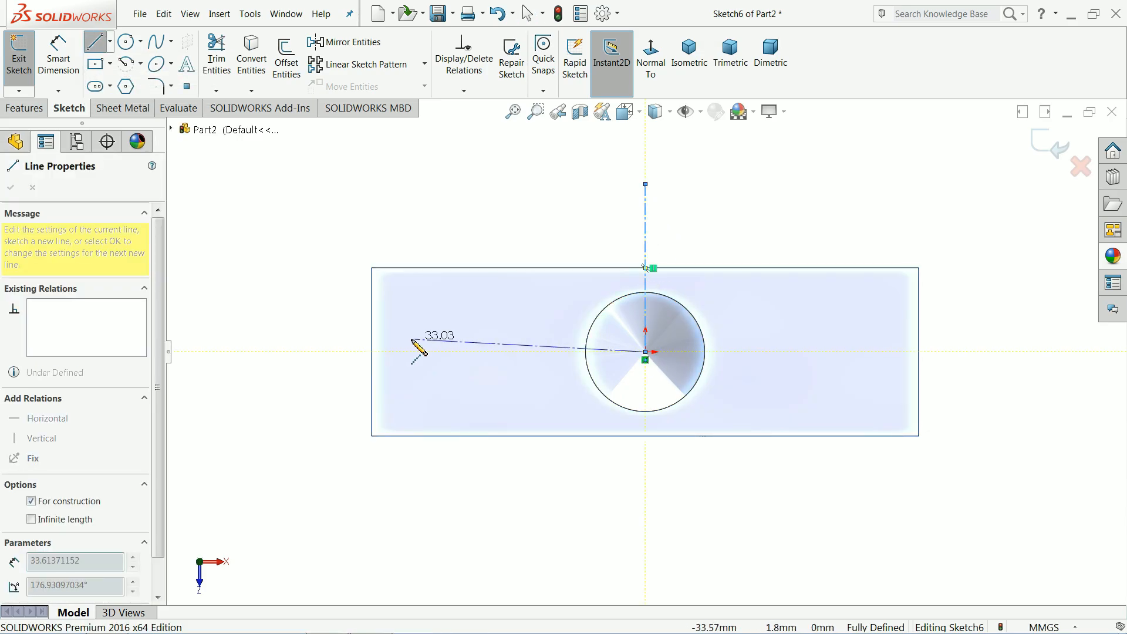
{"action": "left_click_drag", "start_coordinate": [419, 353], "coordinate": [338, 362]}
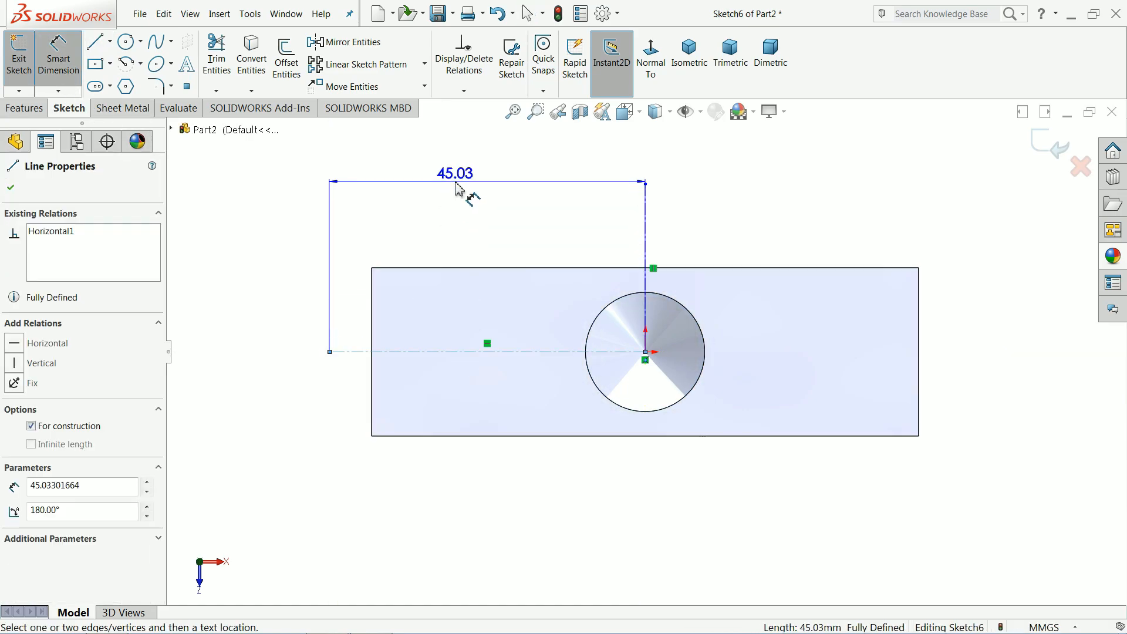
{"action": "double_click", "coordinate": [456, 174]}
{"action": "type", "text": "47"}
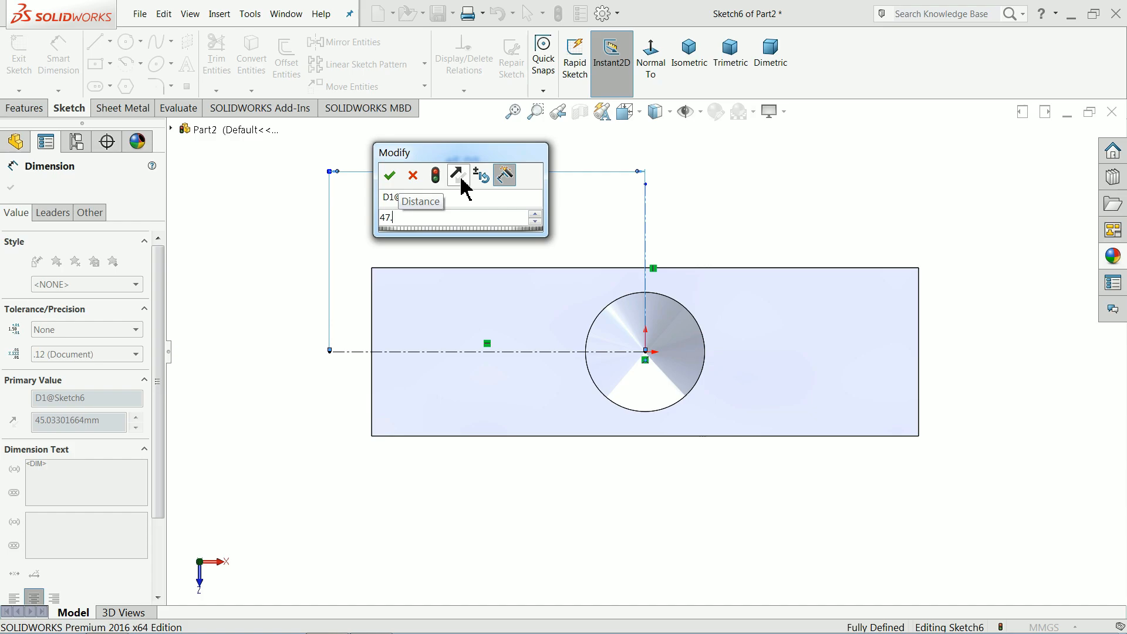
{"action": "left_click", "coordinate": [389, 175]}
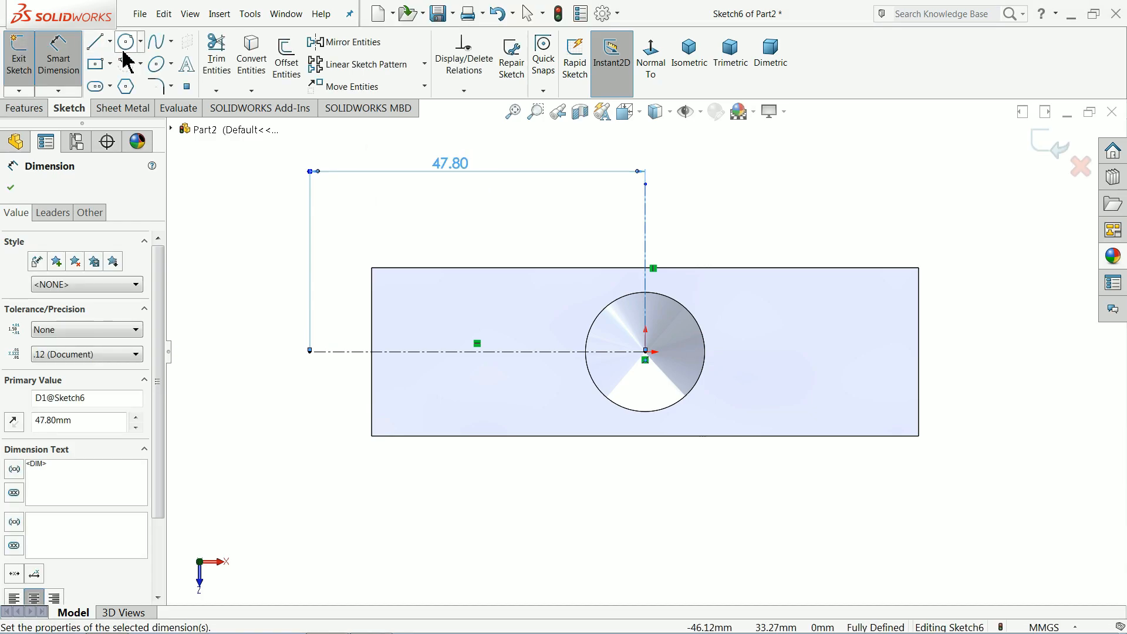
- Draw a Ø28 circle at the line's end and mirror it to the opposite side
{"action": "left_click", "coordinate": [125, 41]}
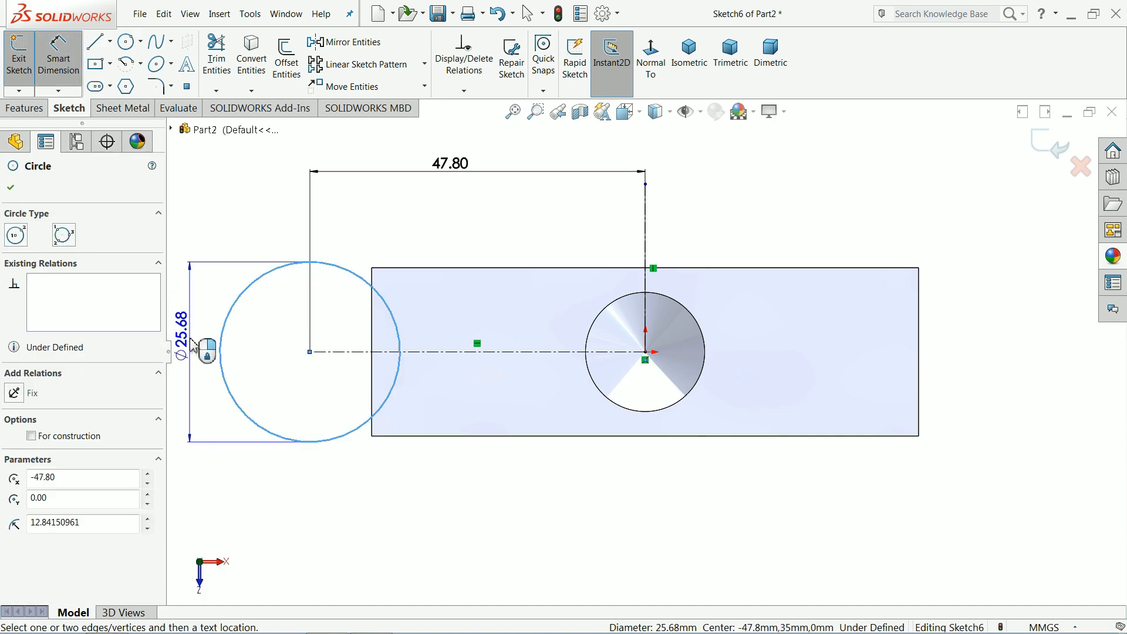
{"action": "left_click", "coordinate": [181, 351]}
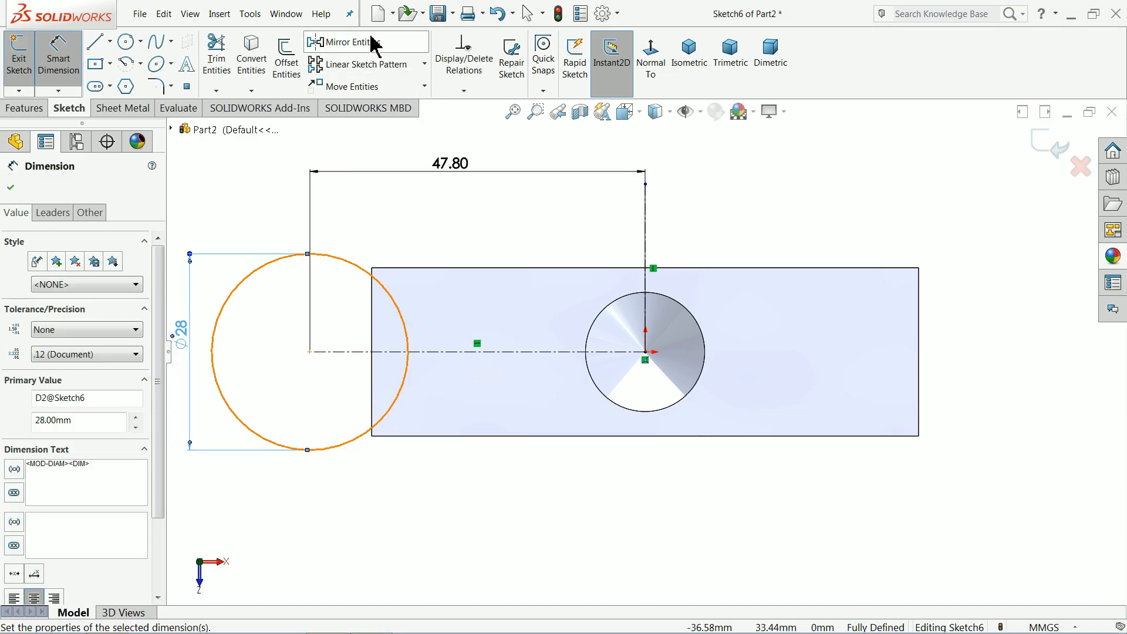
{"action": "left_click", "coordinate": [344, 42]}
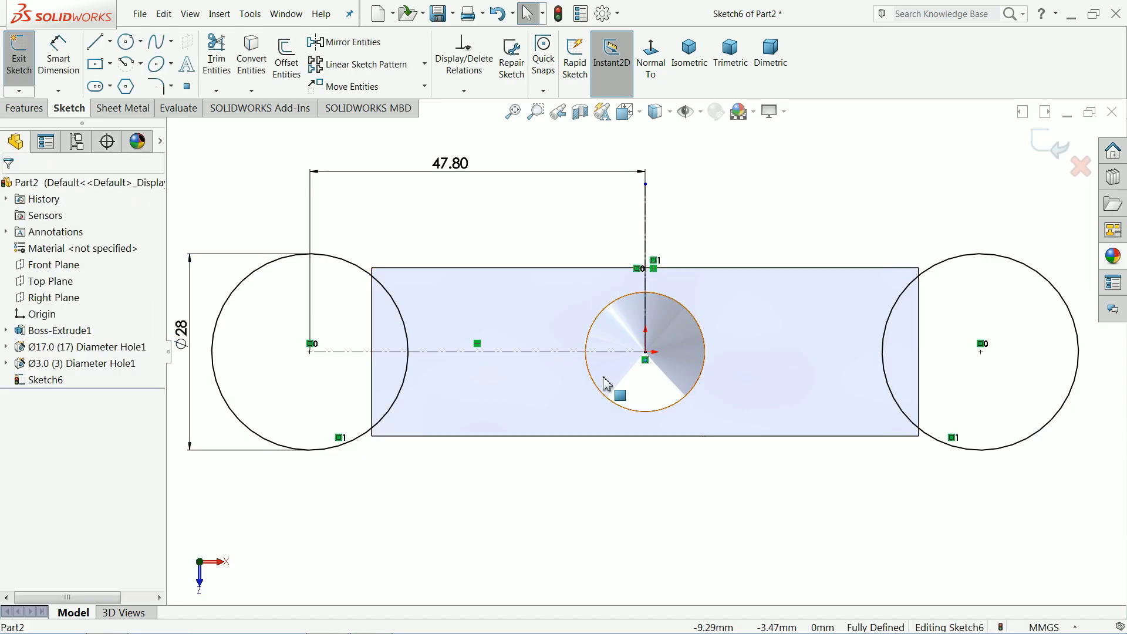
- Cut the two Ø28 circles Up To Next one way and Through All the other
{"action": "left_click", "coordinate": [24, 108]}
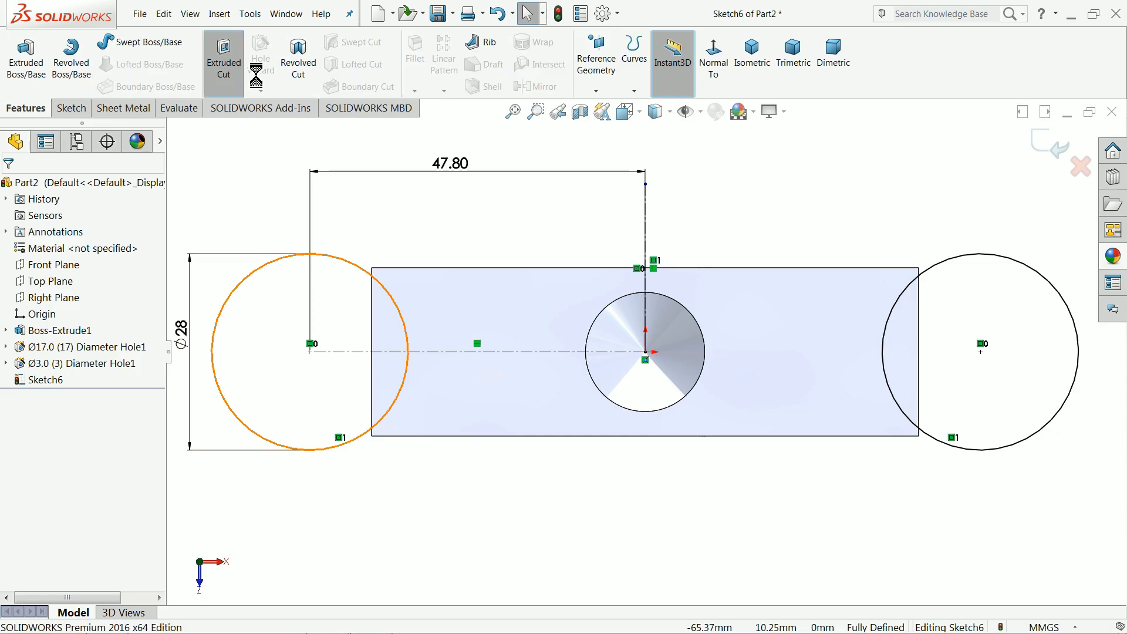
{"action": "left_click", "coordinate": [223, 57]}
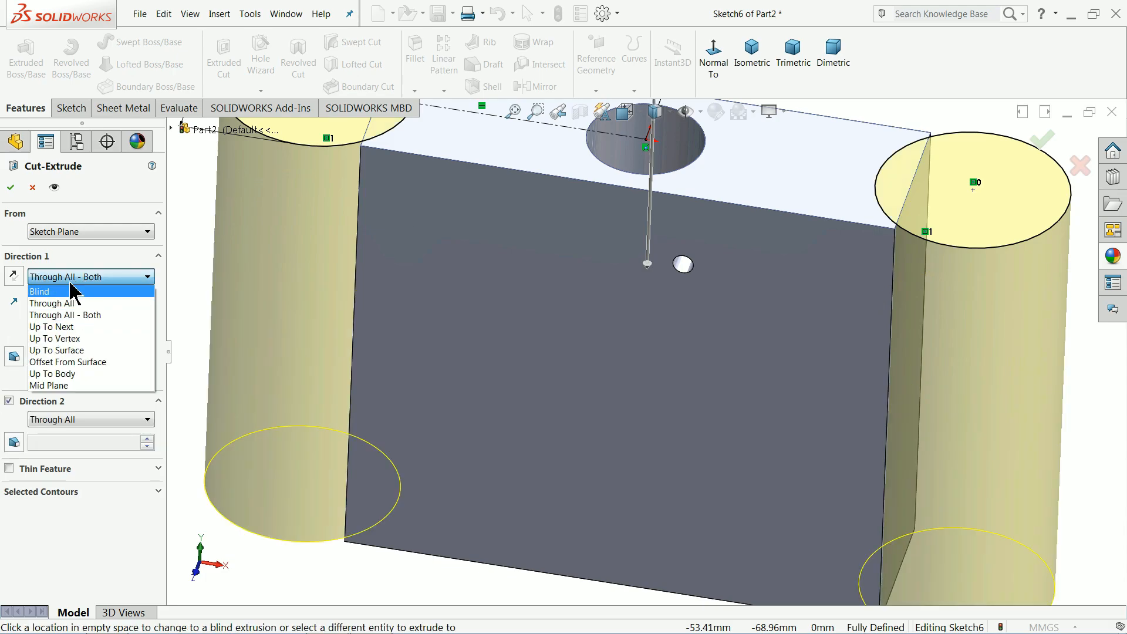
{"action": "left_click", "coordinate": [51, 326]}
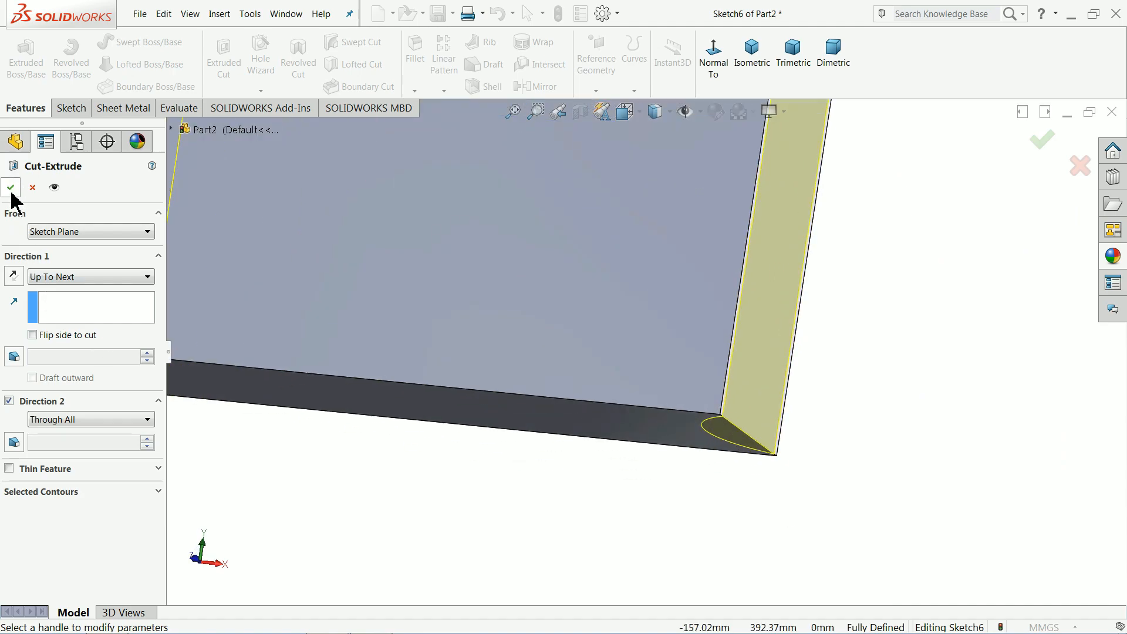
{"action": "left_click", "coordinate": [11, 188]}
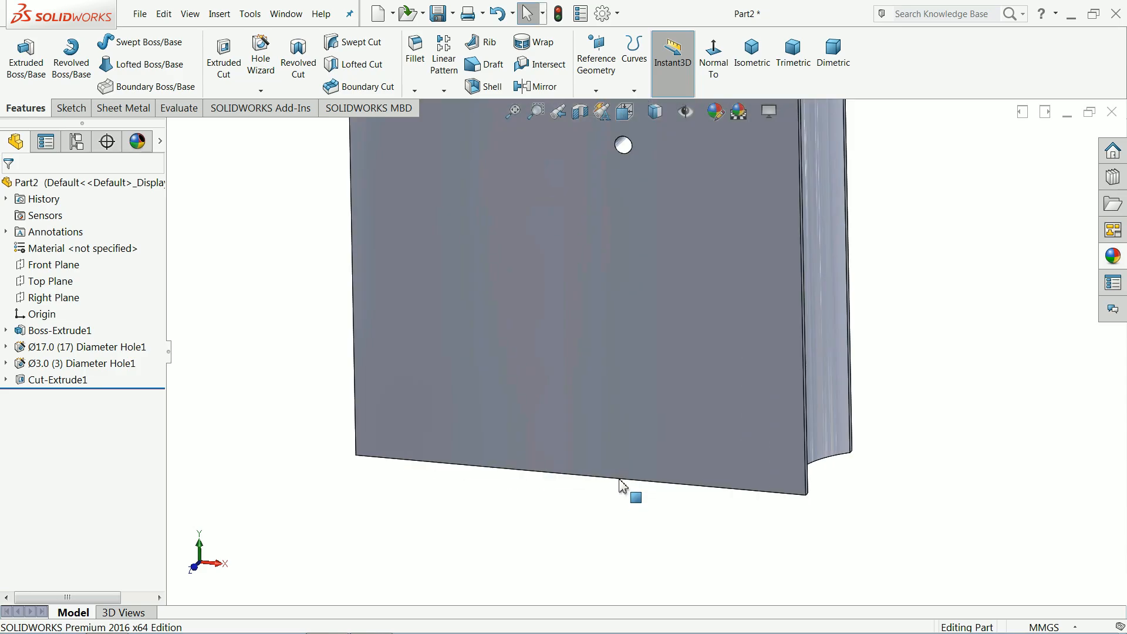
- Sketch a rectangle rising from the bottom edge of the jaw's front face, viewed normal-to
{"action": "left_click", "coordinate": [635, 496]}
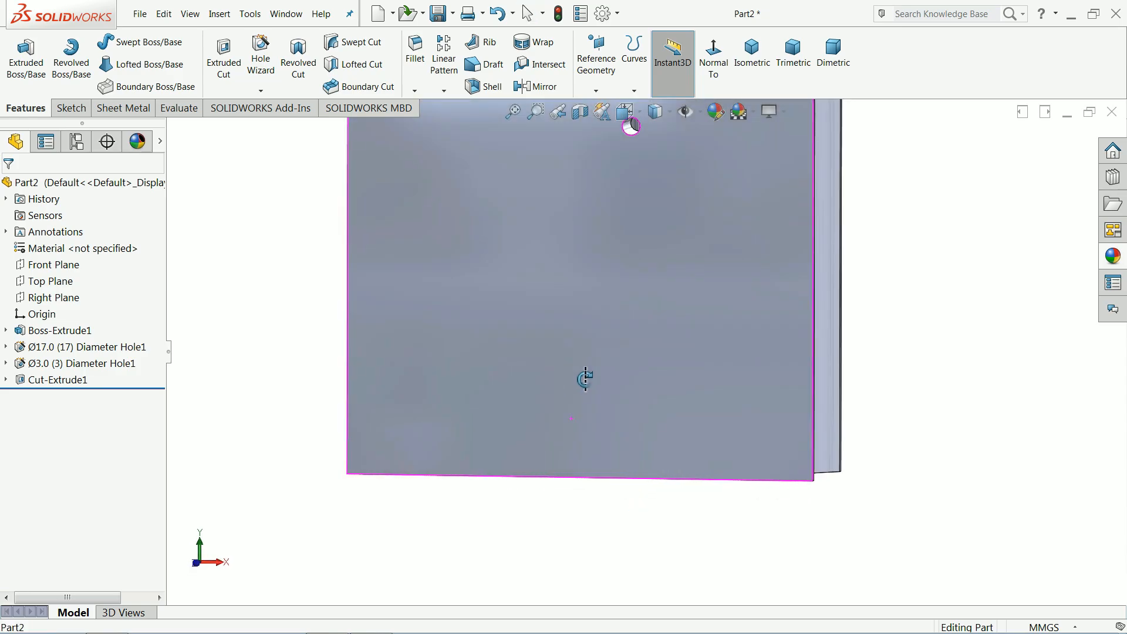
{"action": "left_click", "coordinate": [584, 381]}
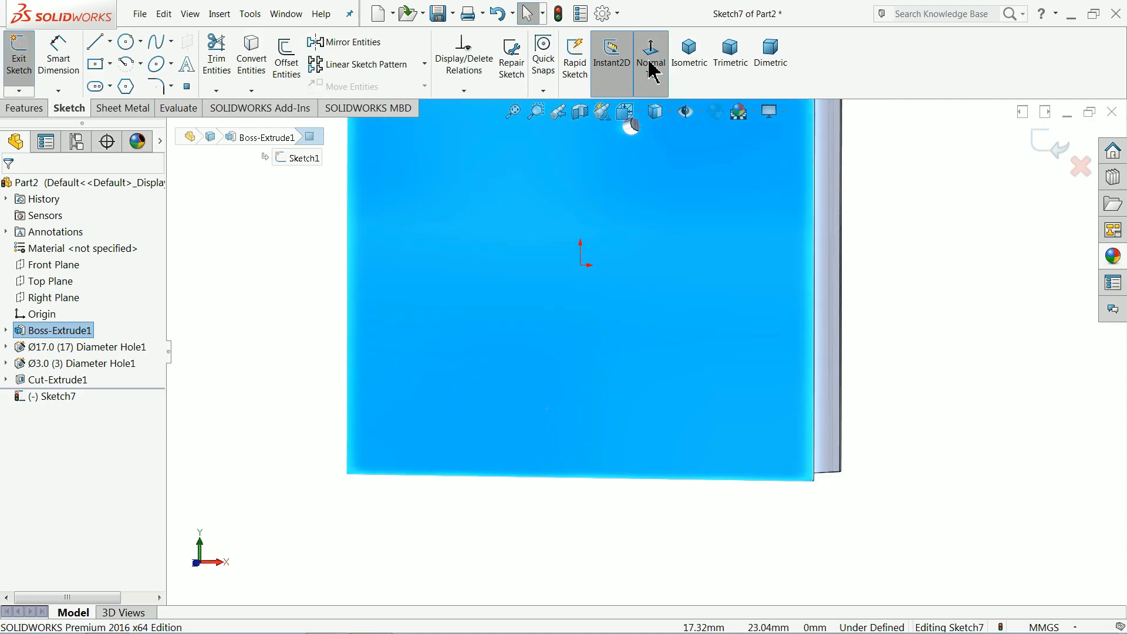
{"action": "left_click", "coordinate": [649, 54]}
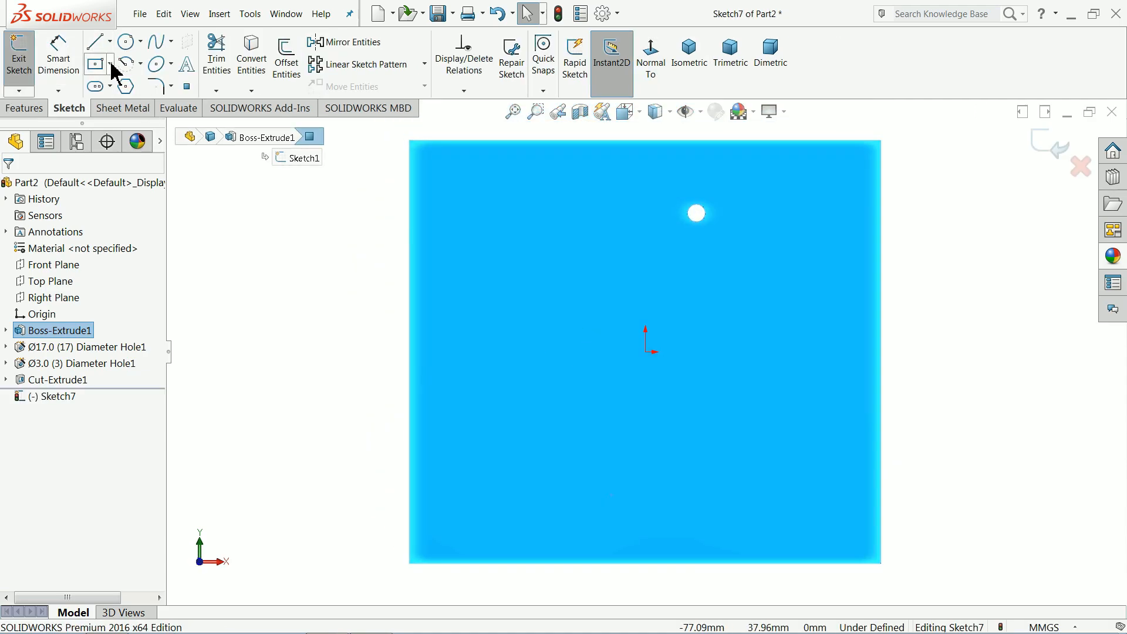
{"action": "left_click", "coordinate": [94, 64]}
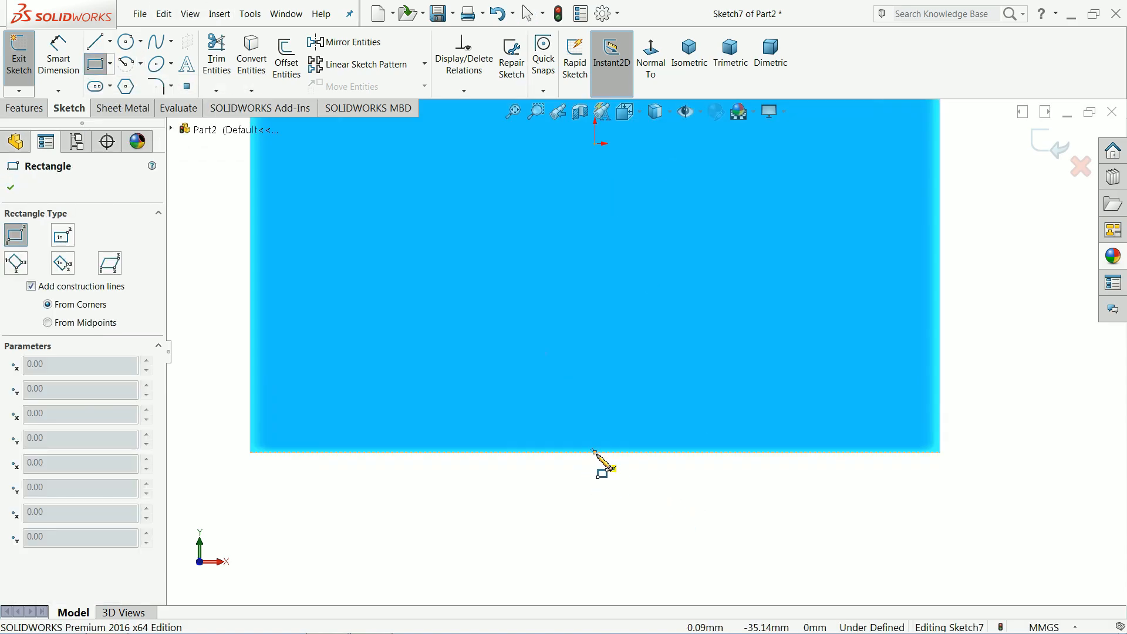
{"action": "left_click_drag", "start_coordinate": [603, 460], "coordinate": [857, 189]}
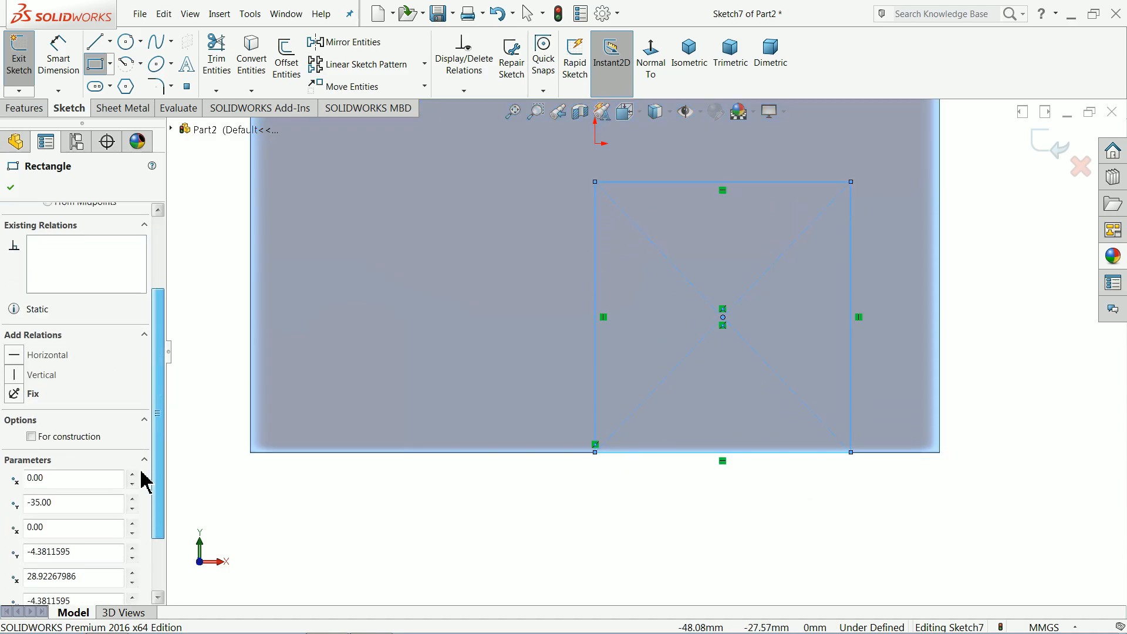
- Dimension the rectangle 27 by 27 mm
{"action": "left_click", "coordinate": [31, 412]}
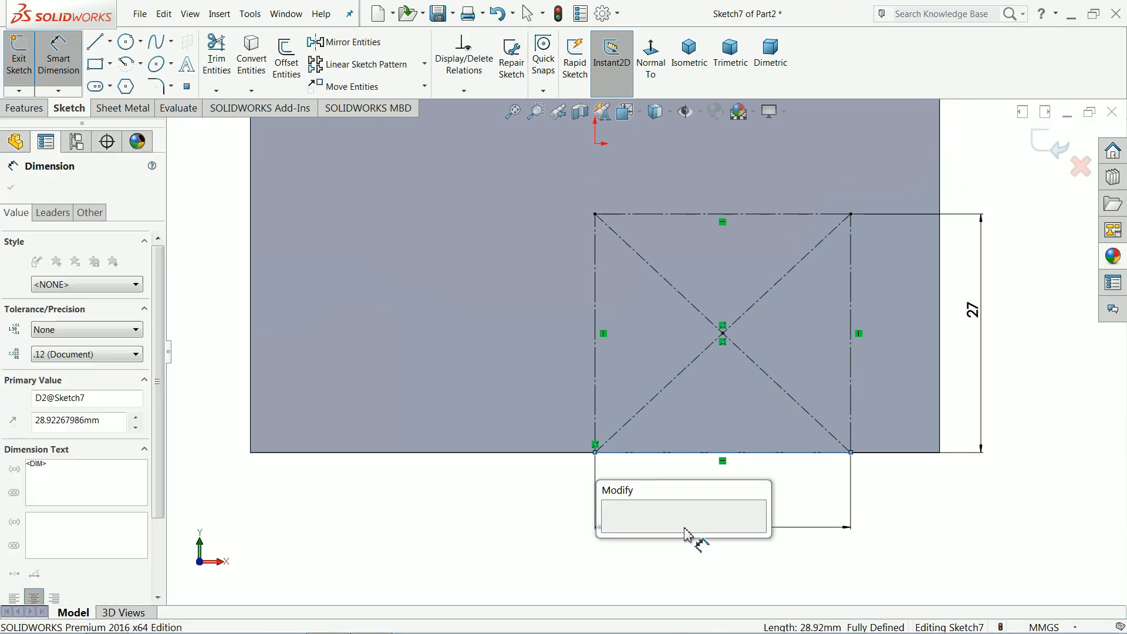
{"action": "type", "text": "27.00mm"}
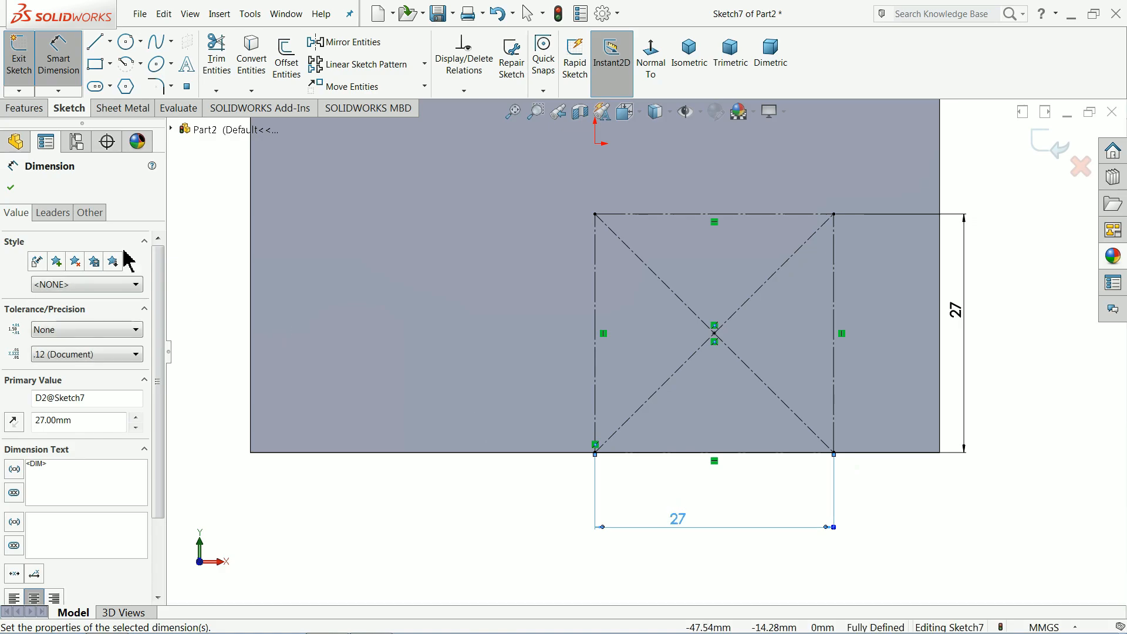
{"action": "left_click", "coordinate": [95, 41]}
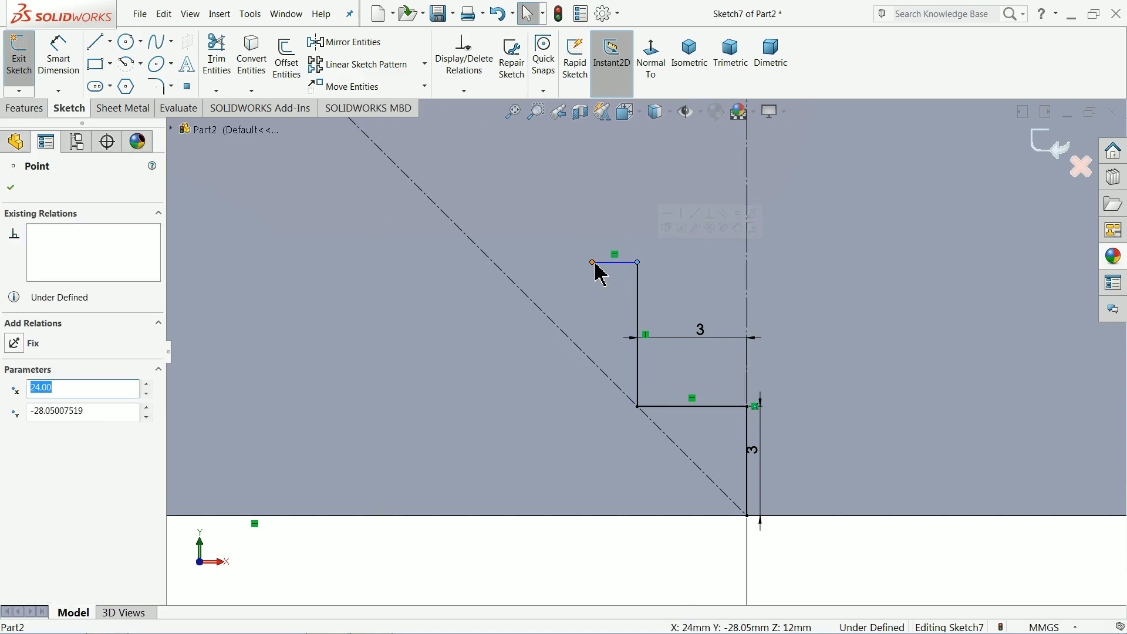
- Adjust a step corner and extend the staircase with the next 3 mm step line
{"action": "left_click_drag", "start_coordinate": [593, 263], "coordinate": [504, 267]}
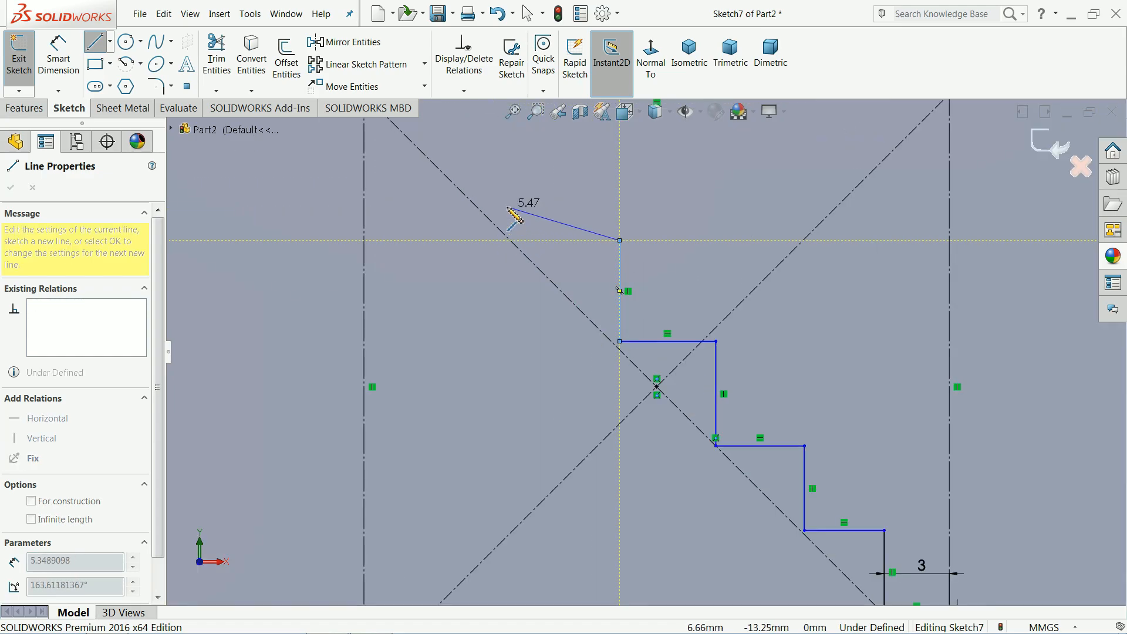
{"action": "left_click_drag", "start_coordinate": [620, 239], "coordinate": [531, 250]}
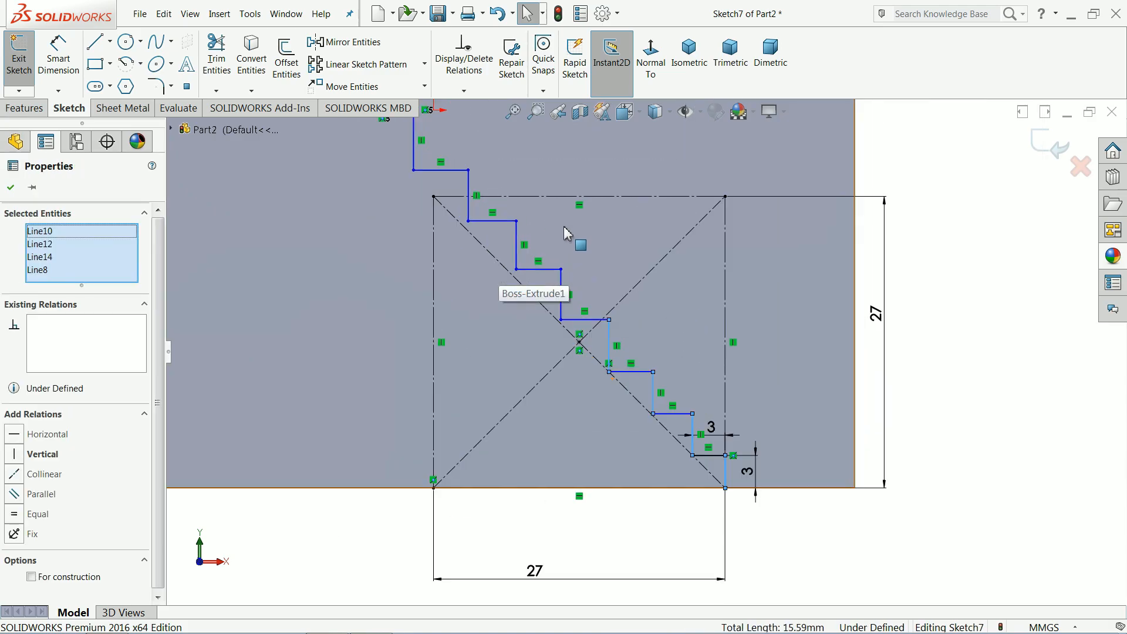
- Make the selected step lines equal and constrain the lower step endpoint, dismissing the over-define warning
{"action": "left_click", "coordinate": [515, 248]}
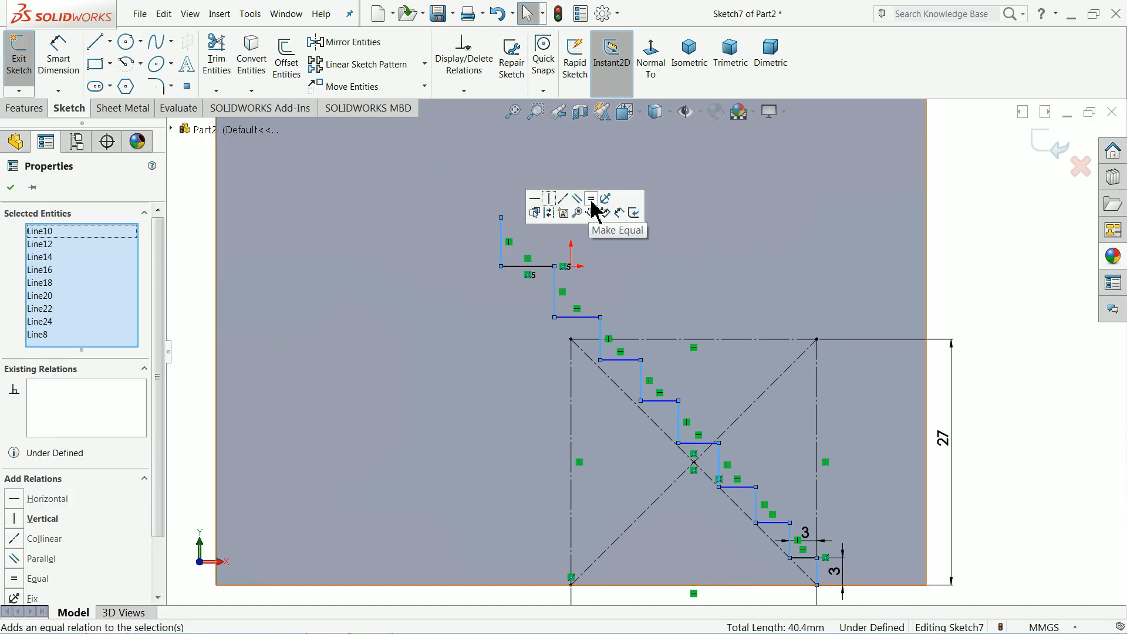
{"action": "left_click", "coordinate": [589, 200]}
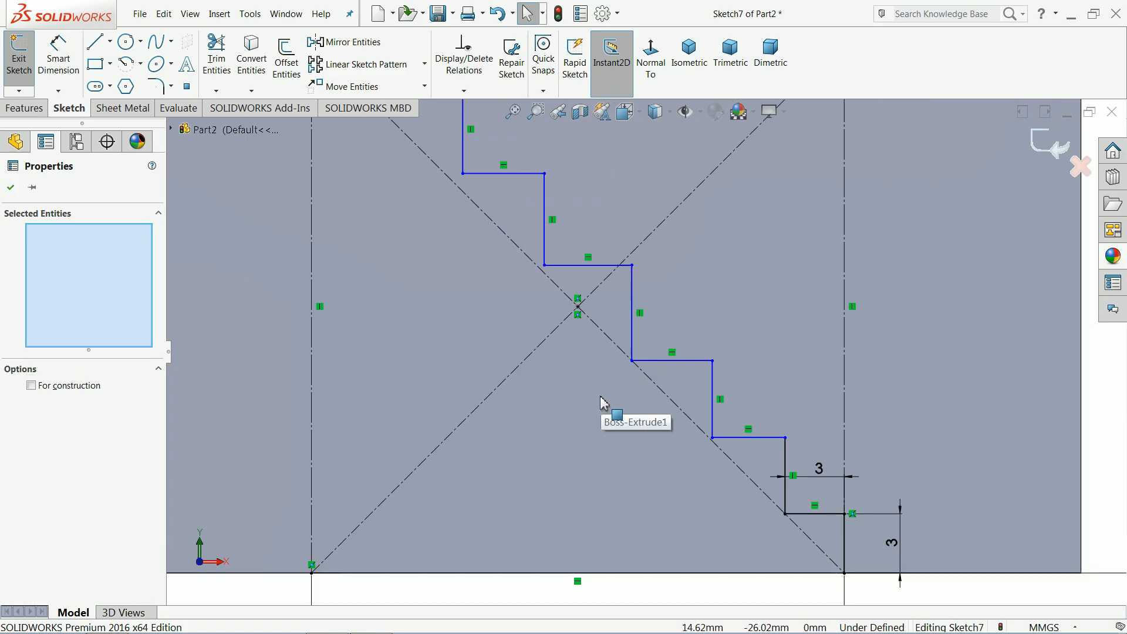
{"action": "left_click", "coordinate": [643, 353]}
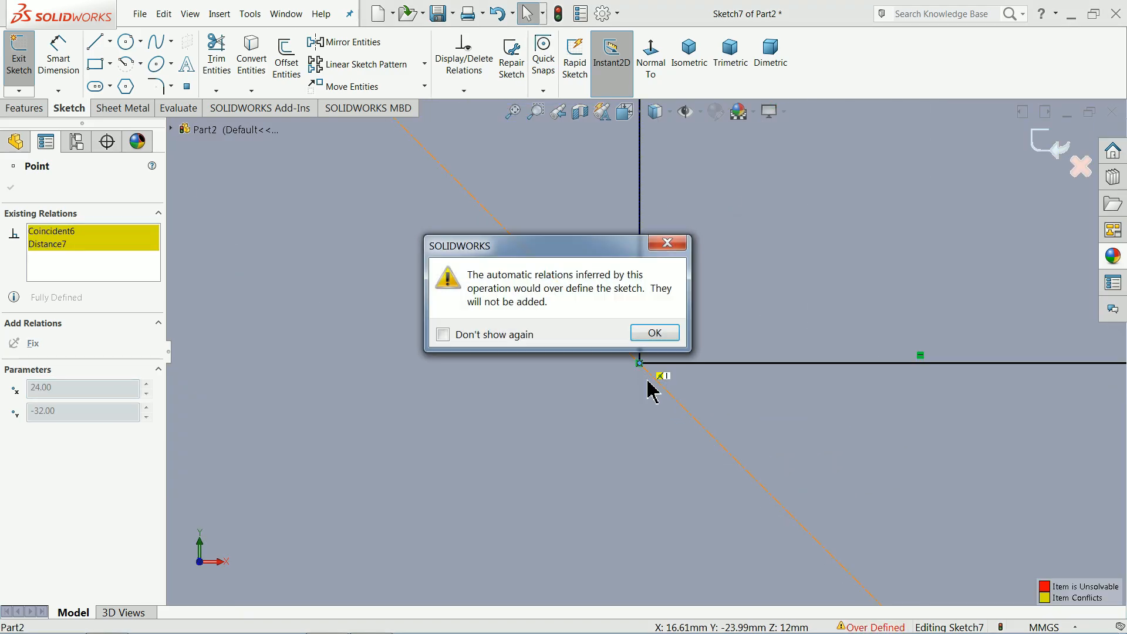
{"action": "left_click", "coordinate": [653, 332]}
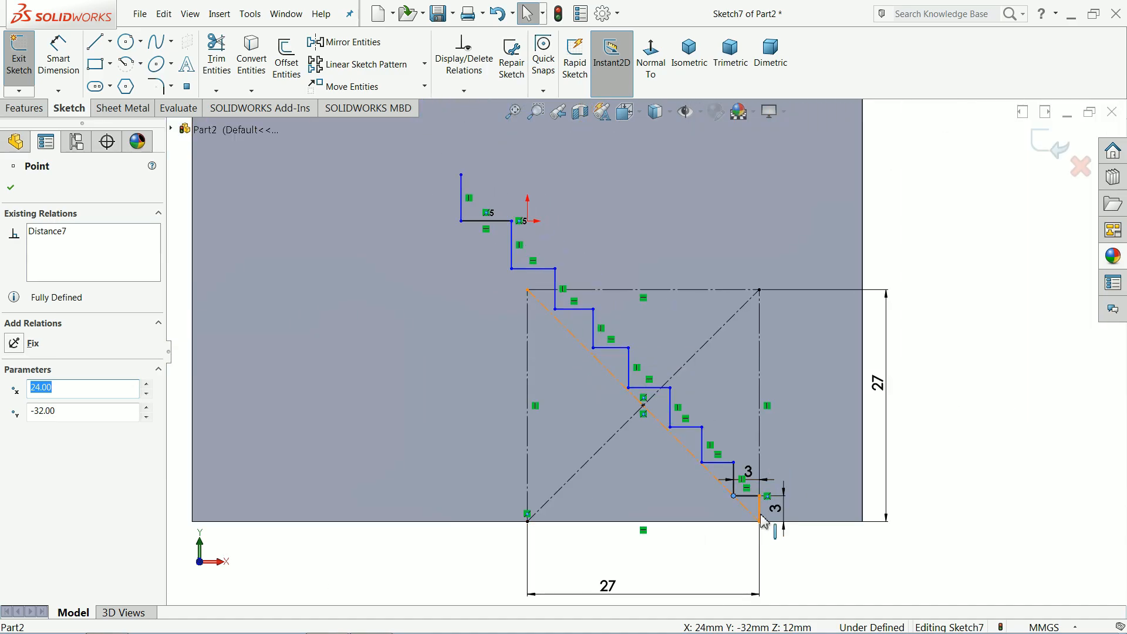
- Box-select the short vertical and remaining step lines for the next relation
{"action": "left_click", "coordinate": [735, 485]}
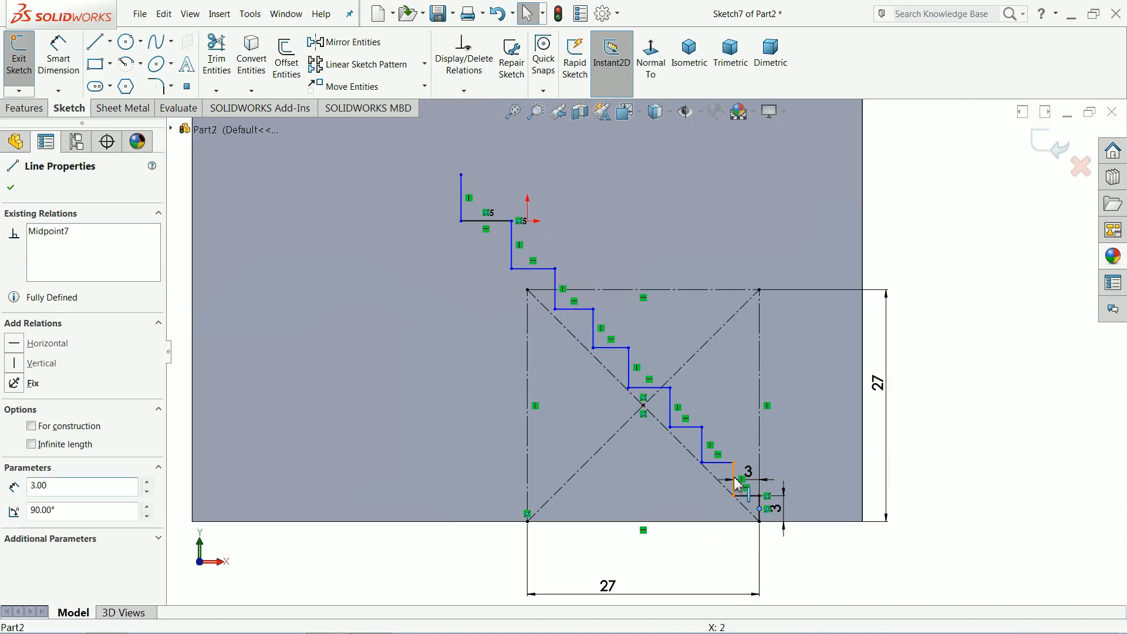
{"action": "left_click", "coordinate": [670, 410]}
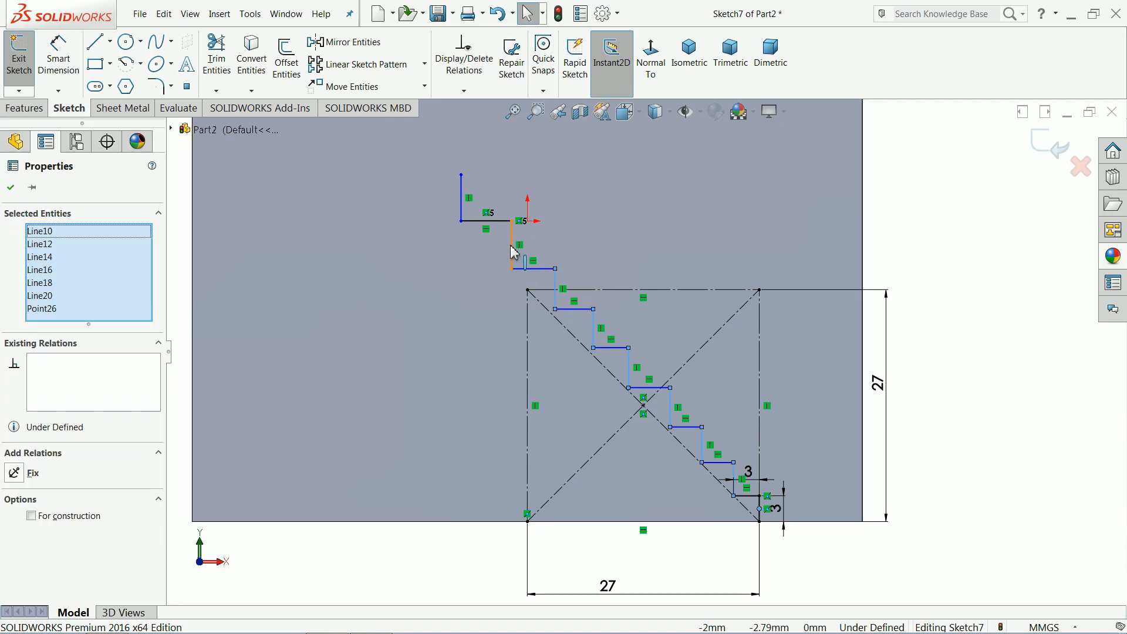
{"action": "left_click", "coordinate": [487, 221]}
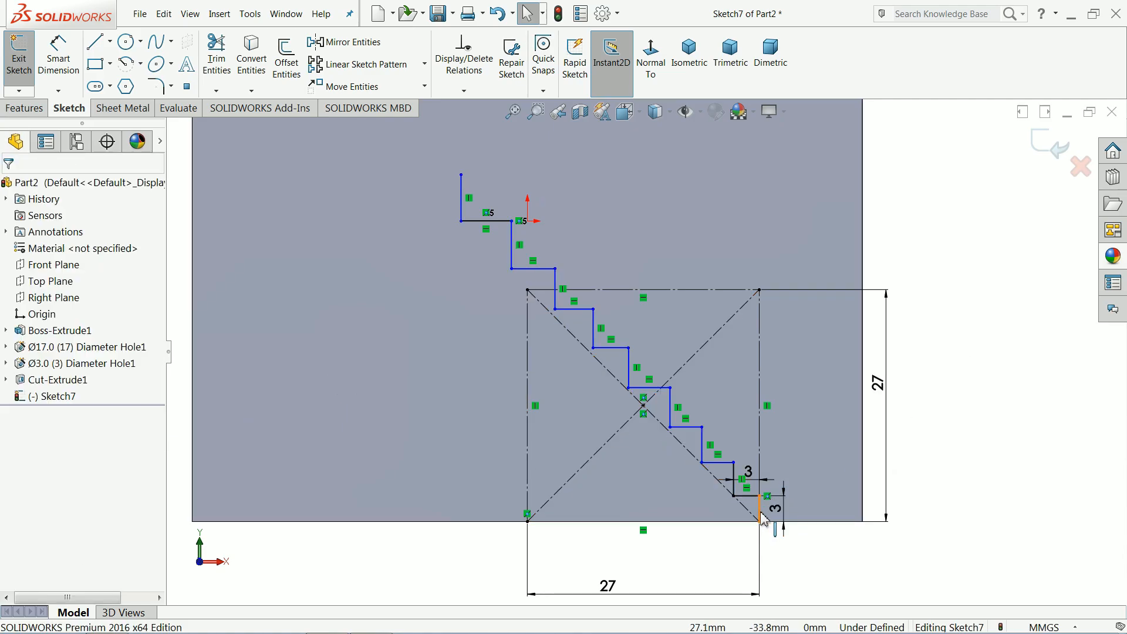
- Apply Make Equal to the step lines, including the lowest horizontal one
{"action": "left_click", "coordinate": [705, 450]}
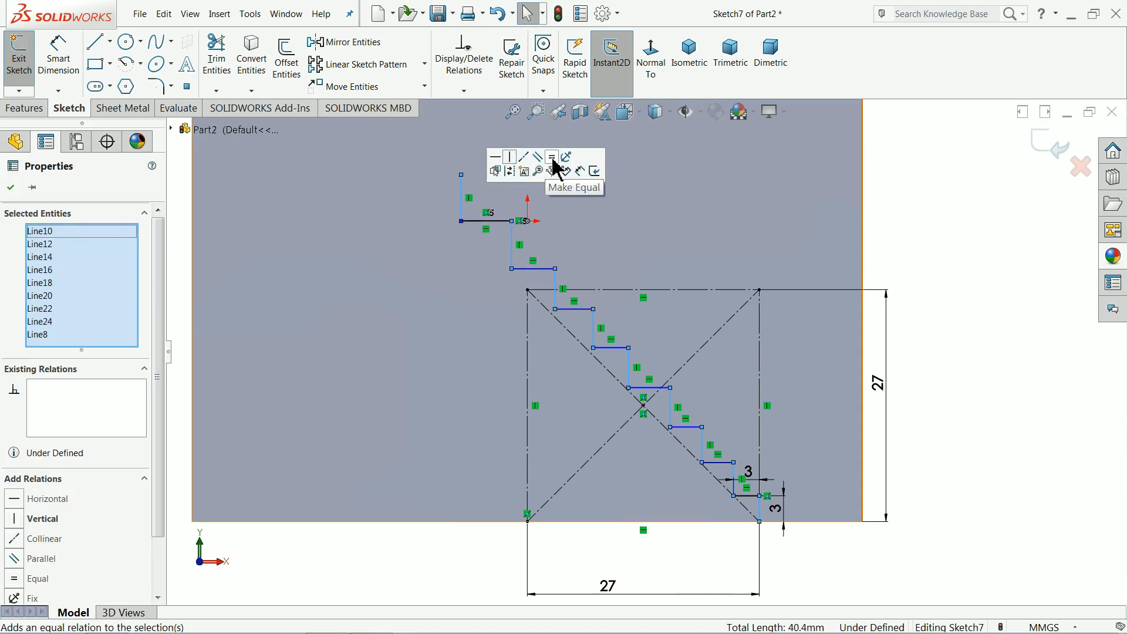
{"action": "left_click", "coordinate": [552, 156]}
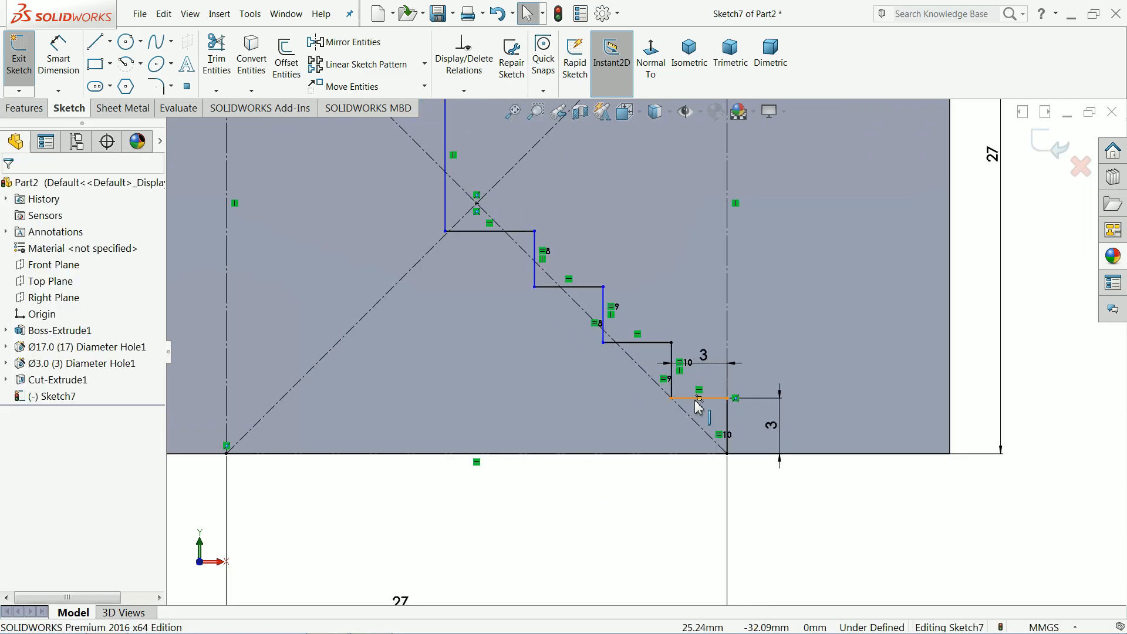
{"action": "left_click", "coordinate": [569, 278]}
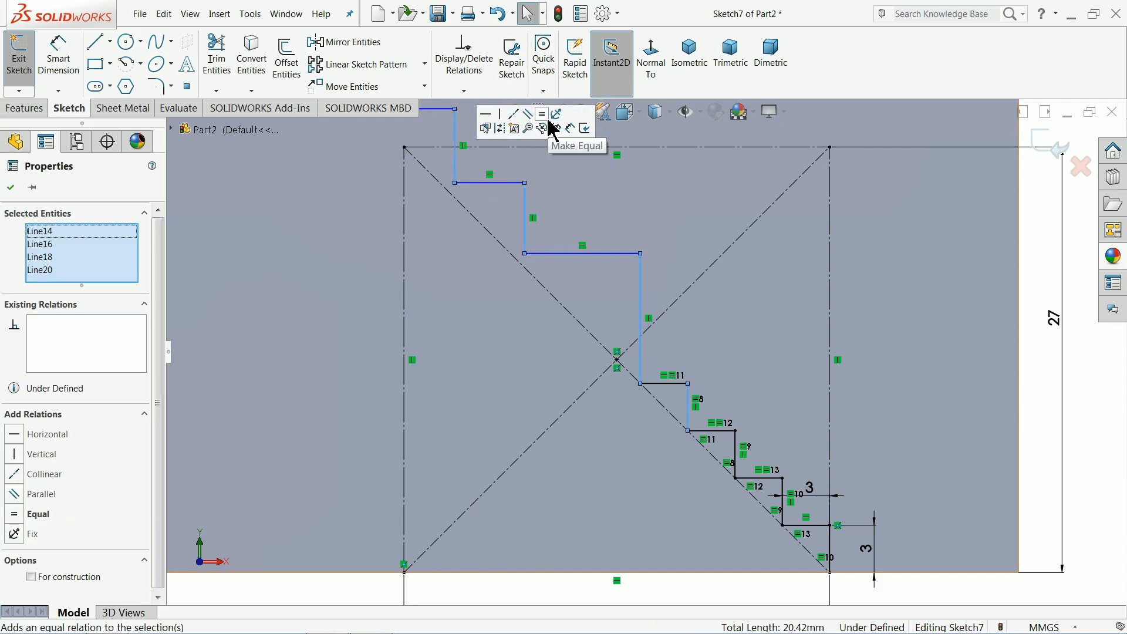
{"action": "left_click", "coordinate": [541, 114]}
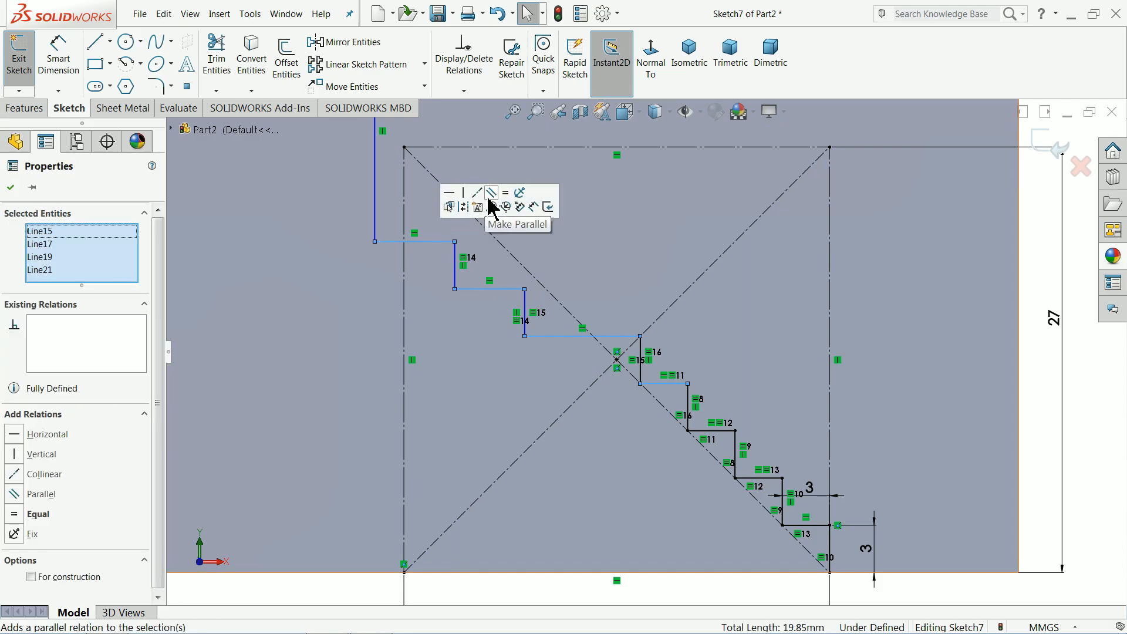
- Make the step lines parallel so the staircase becomes fully defined
{"action": "left_click", "coordinate": [491, 193]}
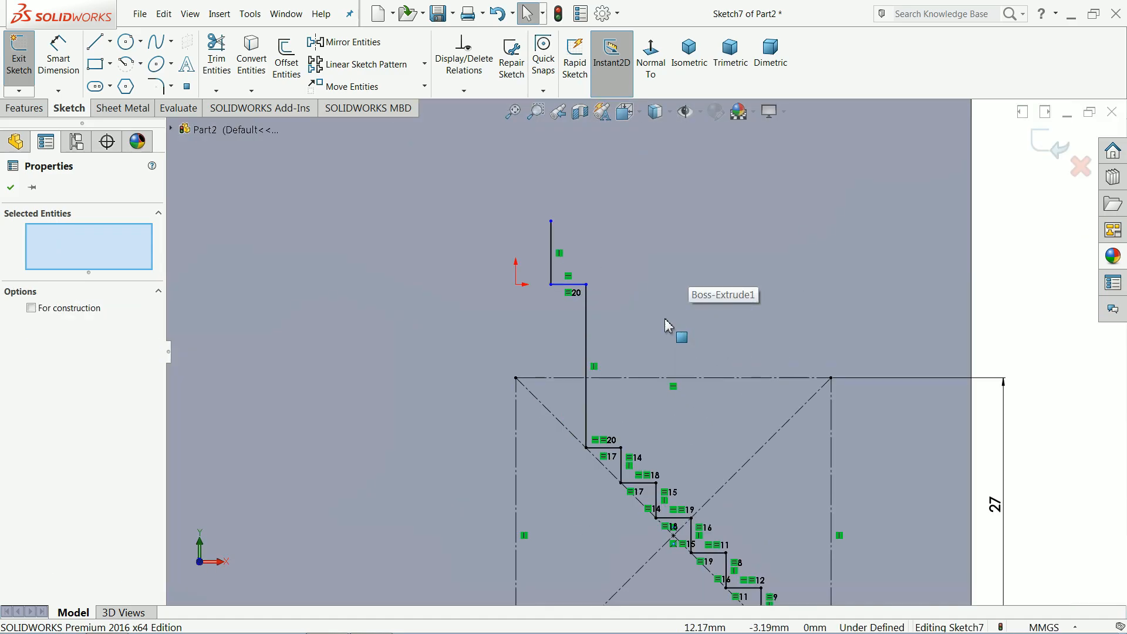
{"action": "left_click", "coordinate": [569, 358]}
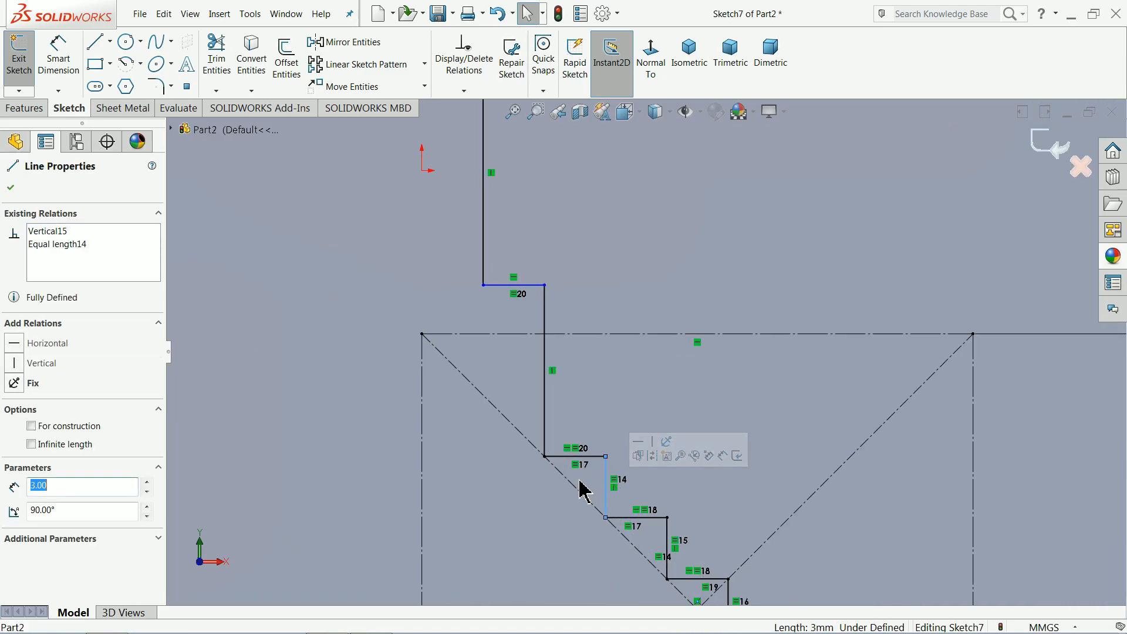
{"action": "left_click", "coordinate": [483, 216]}
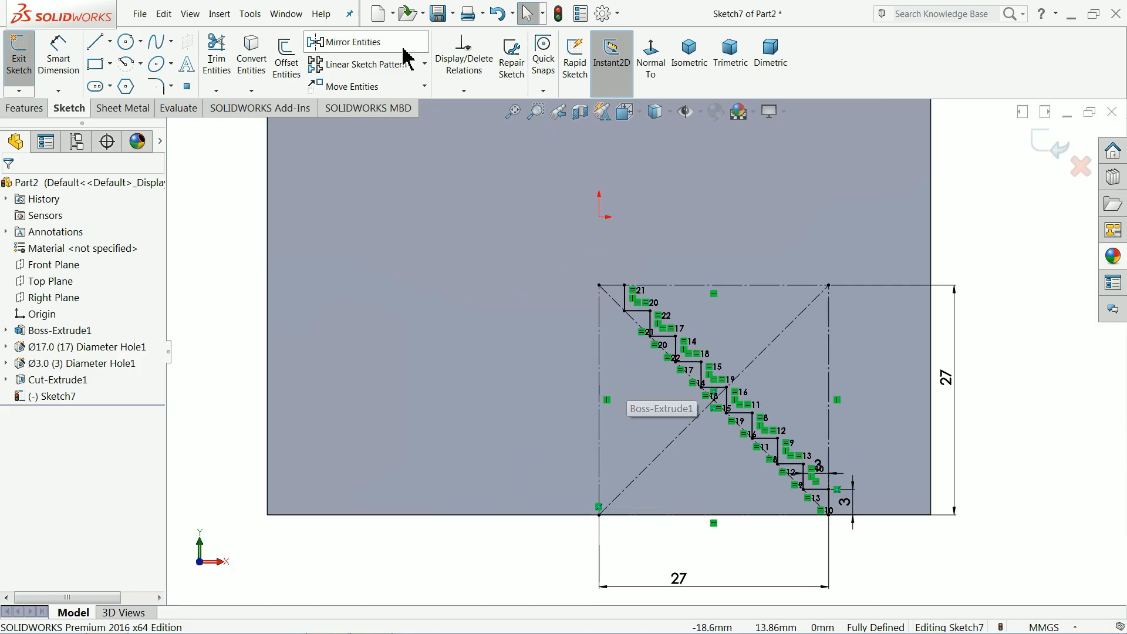
- Mirror the staircase about the centre line and close the V profile with a bottom line
{"action": "left_click", "coordinate": [351, 43]}
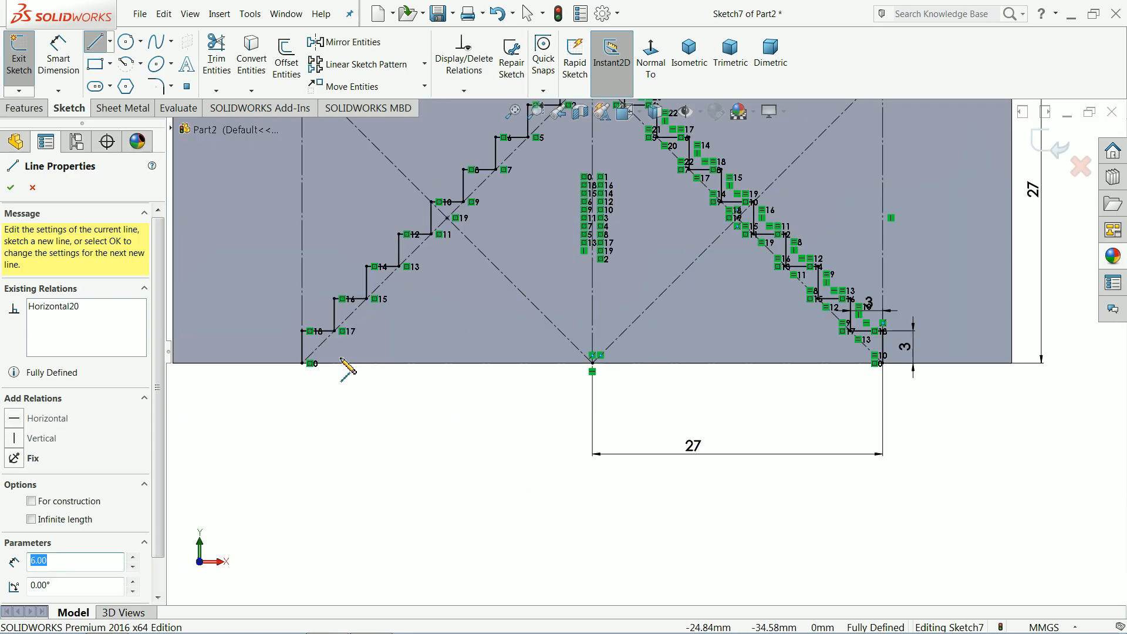
{"action": "left_click_drag", "start_coordinate": [312, 363], "coordinate": [894, 389]}
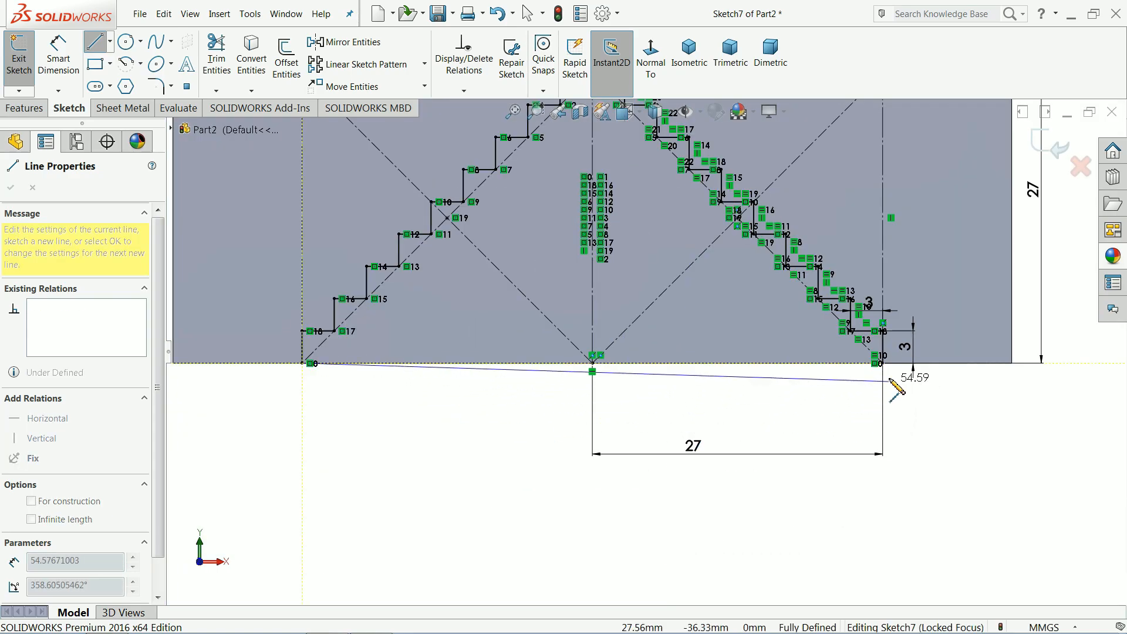
{"action": "right_click", "coordinate": [741, 372]}
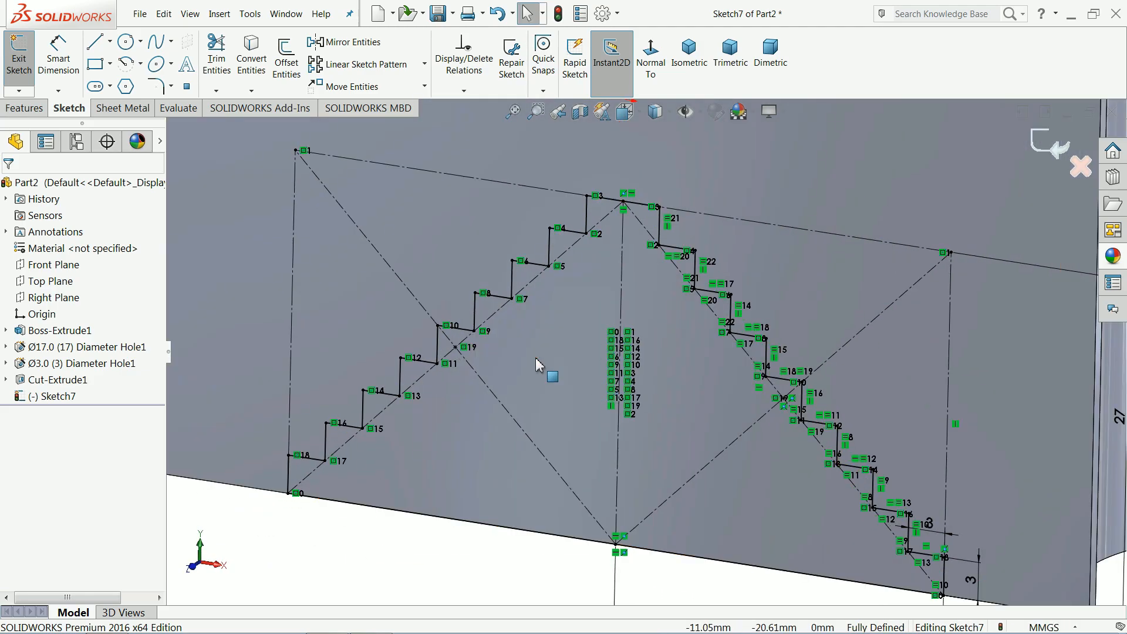
- Extruded Cut the stepped V profile with Direction 1 set to Up To Next
{"action": "left_click", "coordinate": [24, 108]}
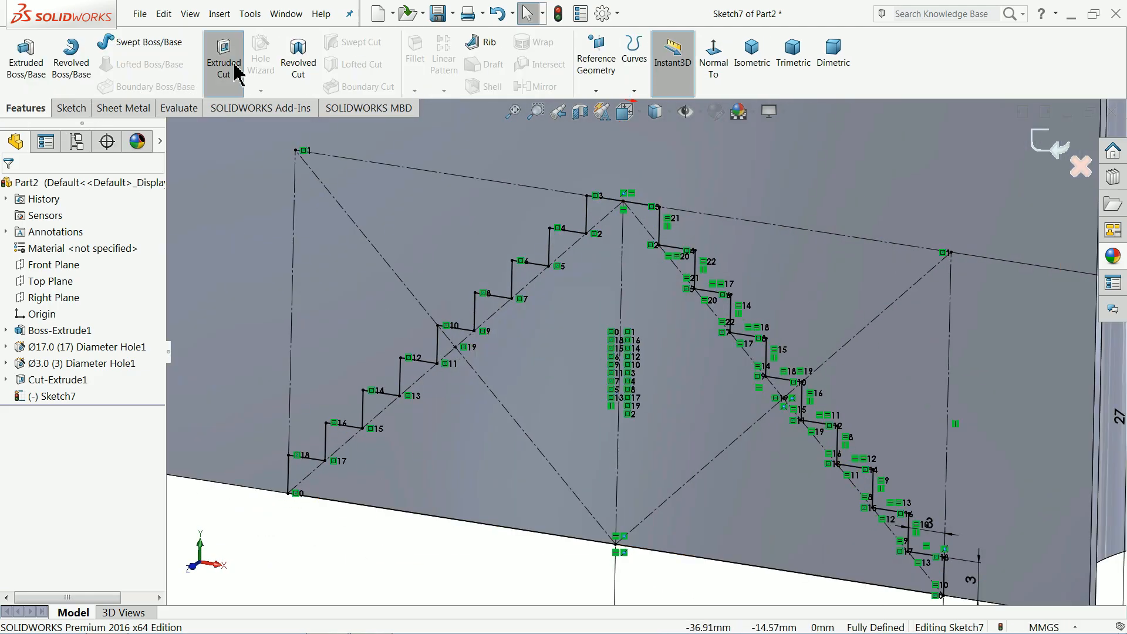
{"action": "left_click", "coordinate": [223, 58]}
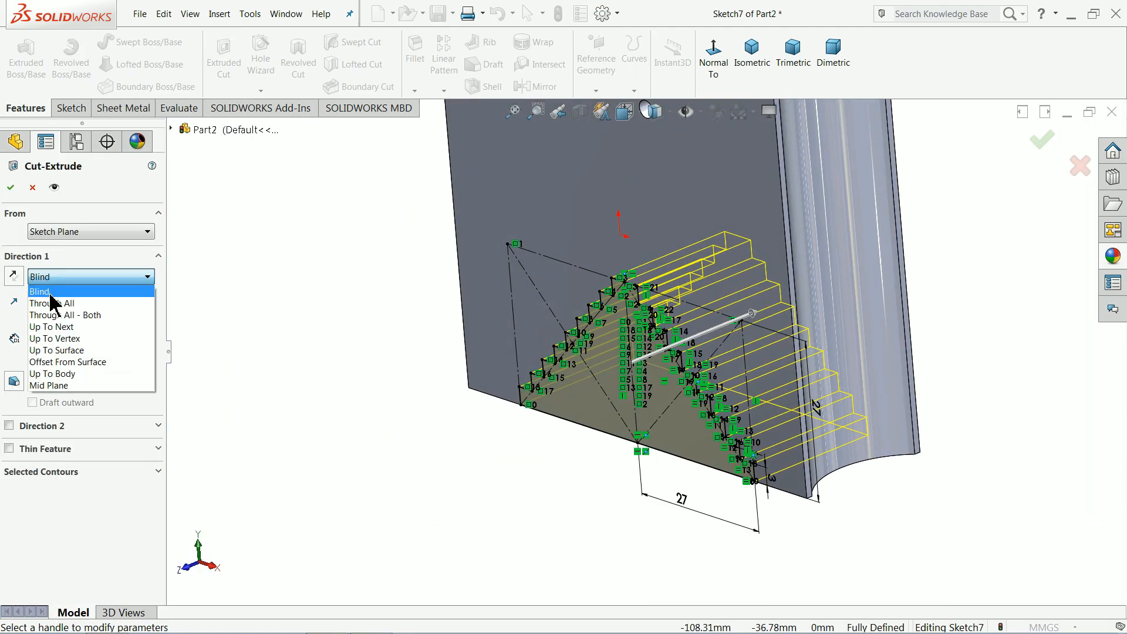
{"action": "left_click", "coordinate": [51, 326]}
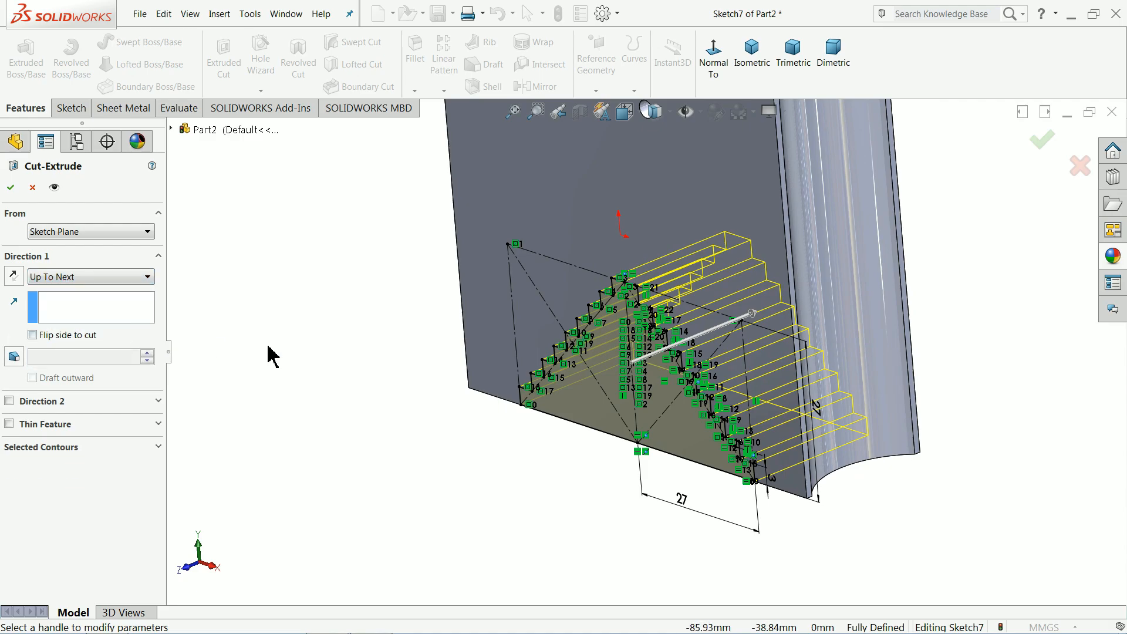
{"action": "left_click", "coordinate": [11, 188]}
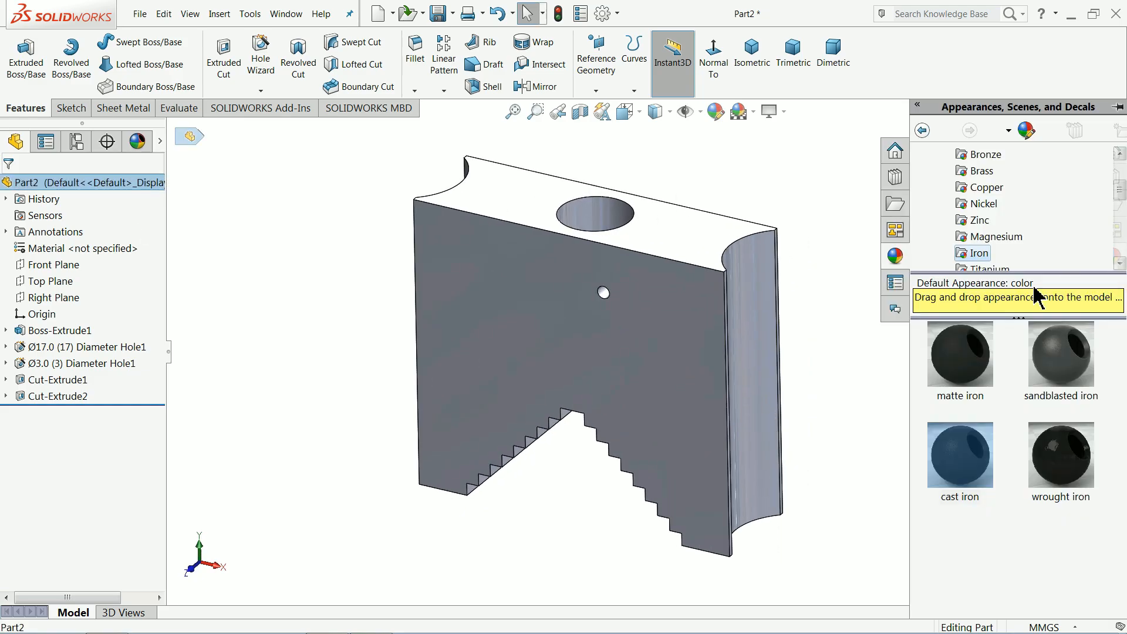
- Apply cast iron to the jaw and recolour it to RGB 0,150,255 blue
{"action": "left_click", "coordinate": [715, 111]}
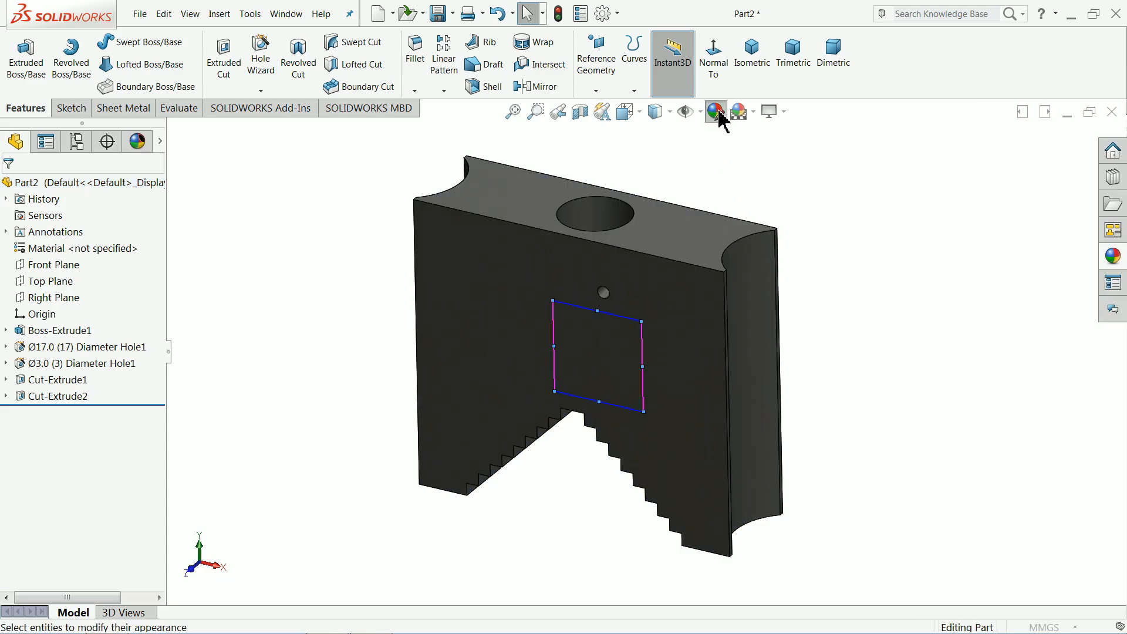
{"action": "left_click", "coordinate": [715, 111]}
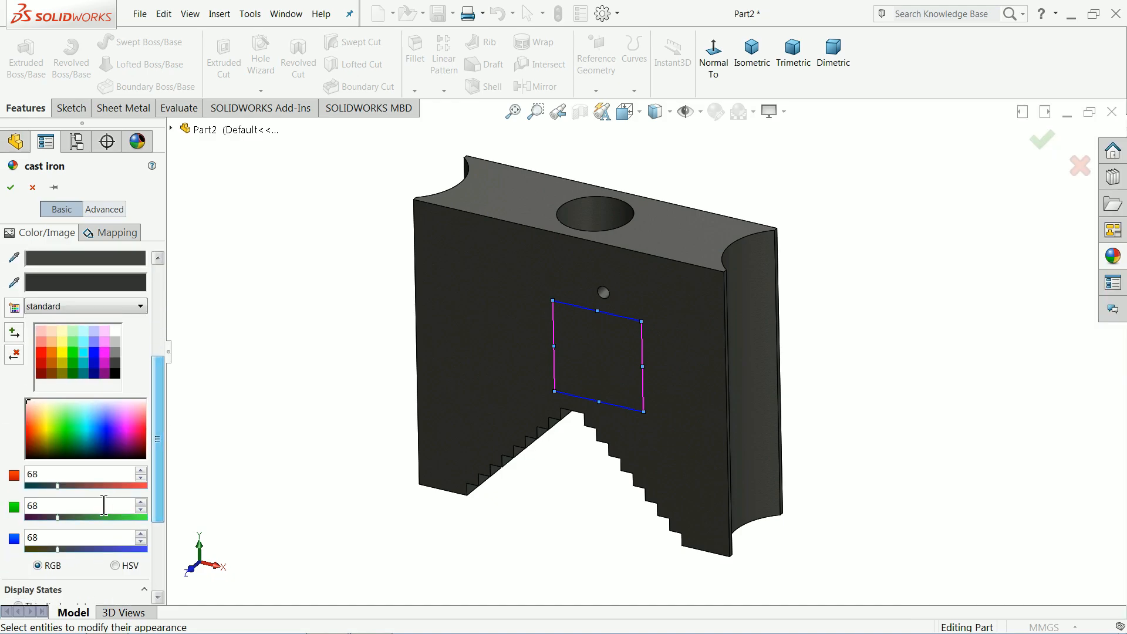
{"action": "left_click", "coordinate": [33, 473]}
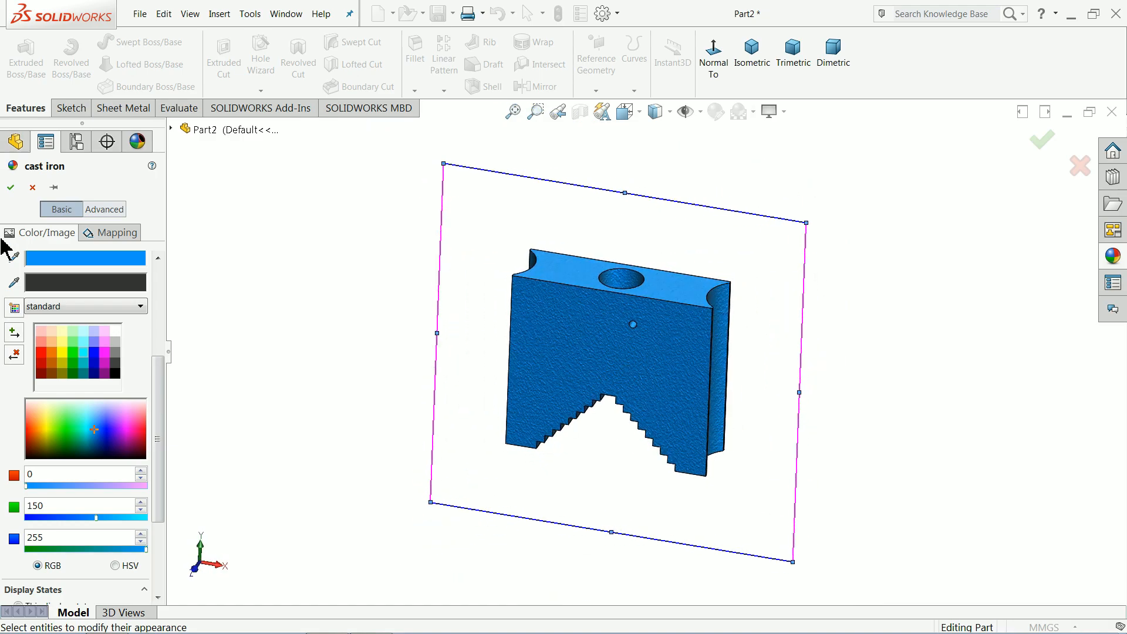
{"action": "left_click", "coordinate": [11, 187]}
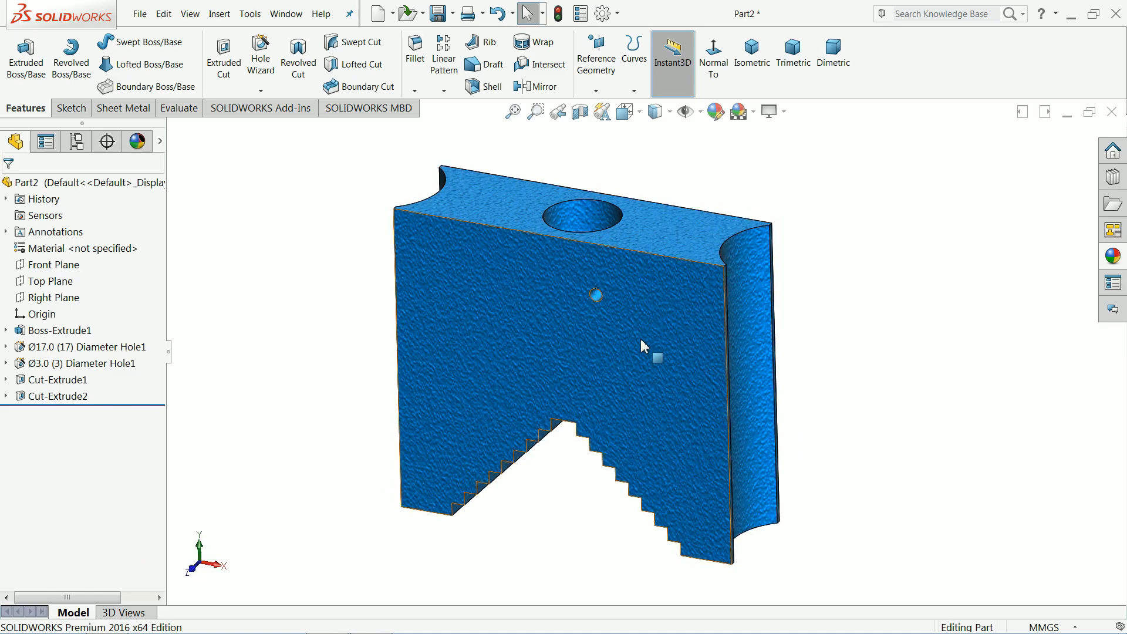
{"action": "left_click_drag", "start_coordinate": [644, 345], "coordinate": [504, 262]}
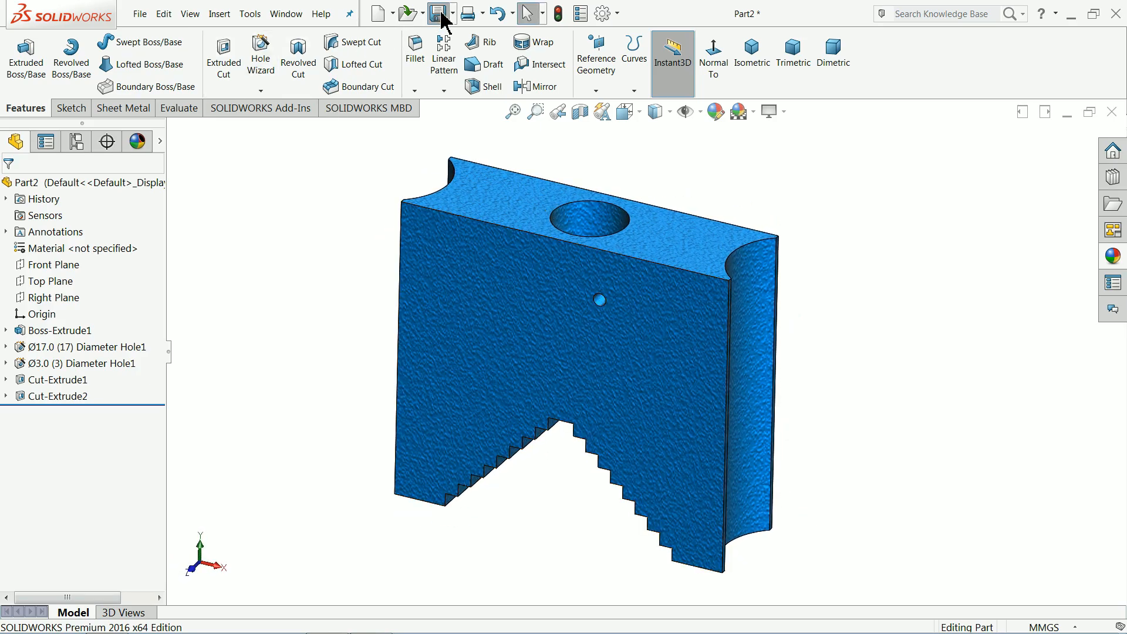
- Save the part as '2.Movable jaws' in the Pipe Vice folder
{"action": "left_click", "coordinate": [437, 13]}
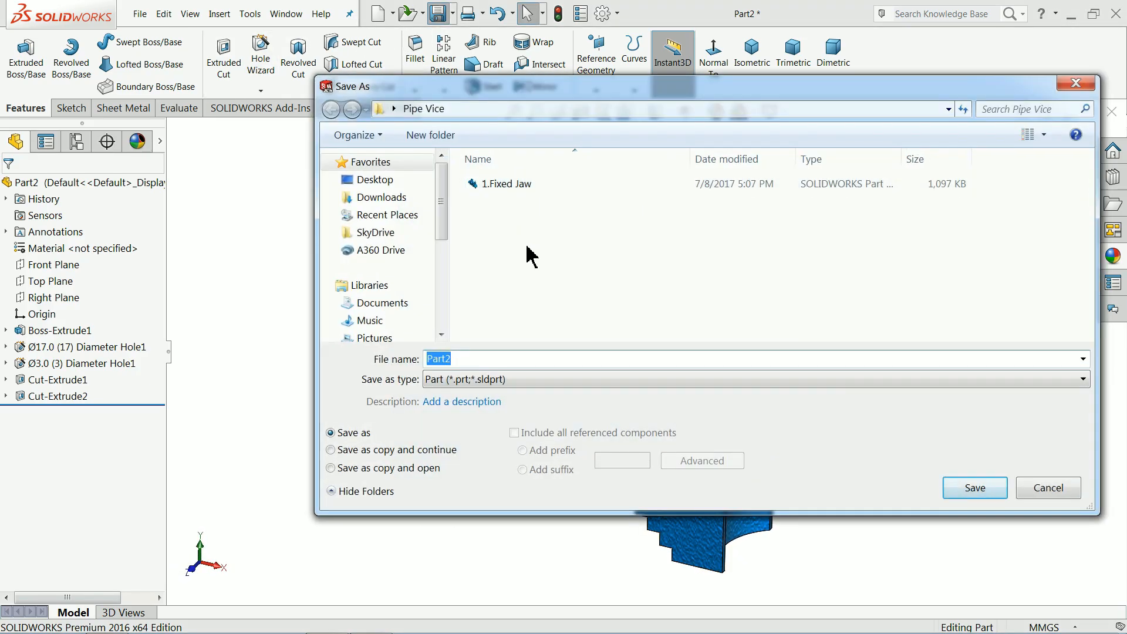
{"action": "type", "text": "2.Movable"}
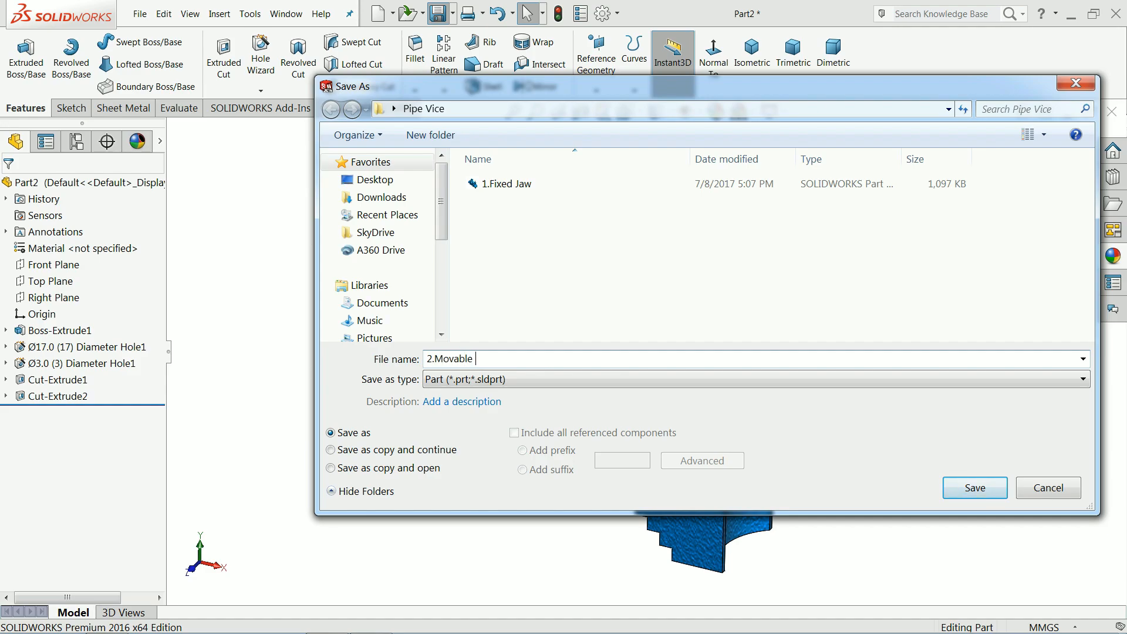
{"action": "type", "text": "jaws"}
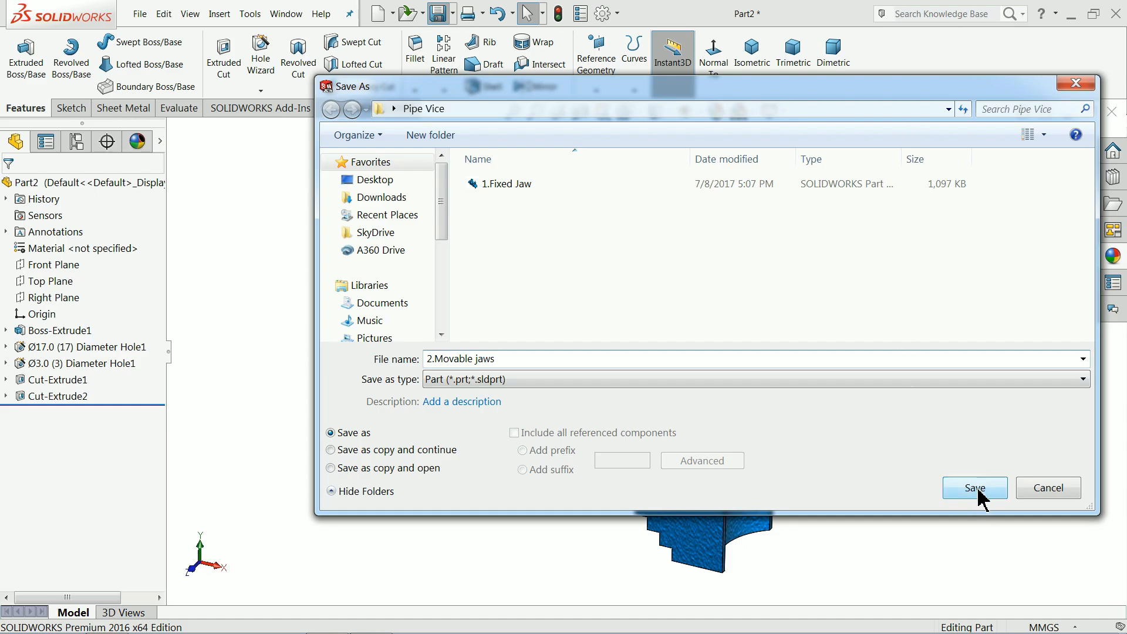
{"action": "left_click", "coordinate": [974, 487]}
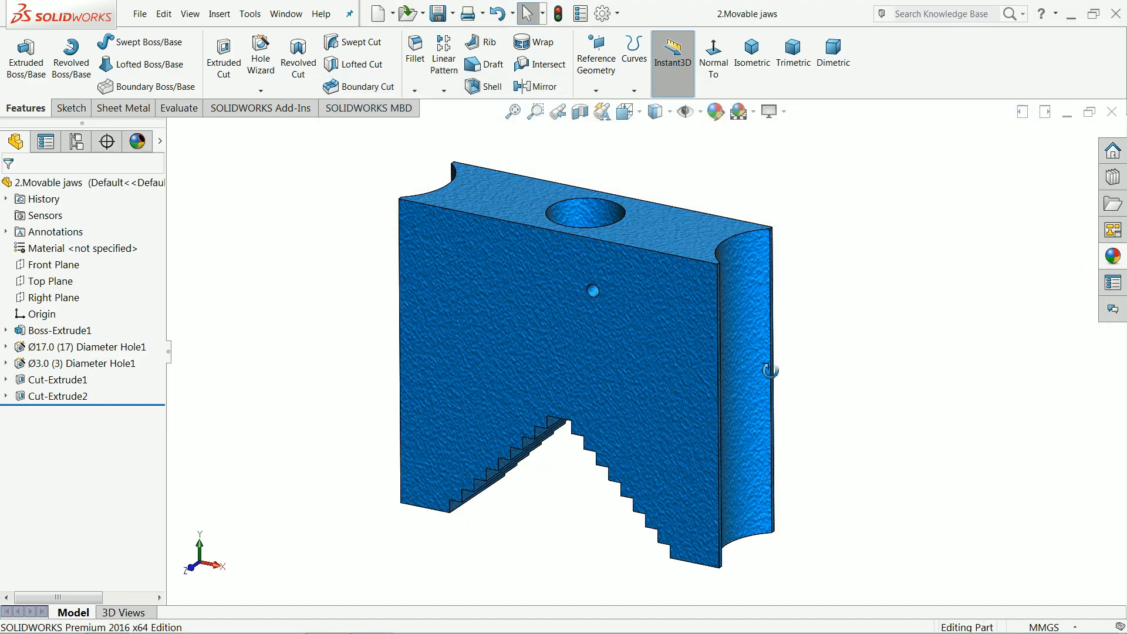